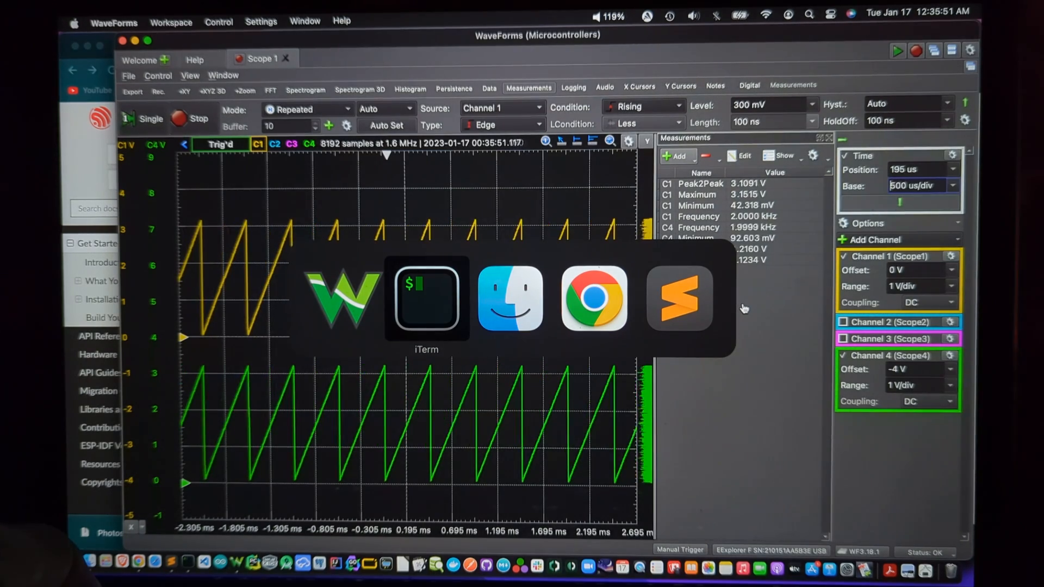
# Bring the ESP-IDF examples Finder window forward and show its parent folder path.
pyautogui.click(510, 297)
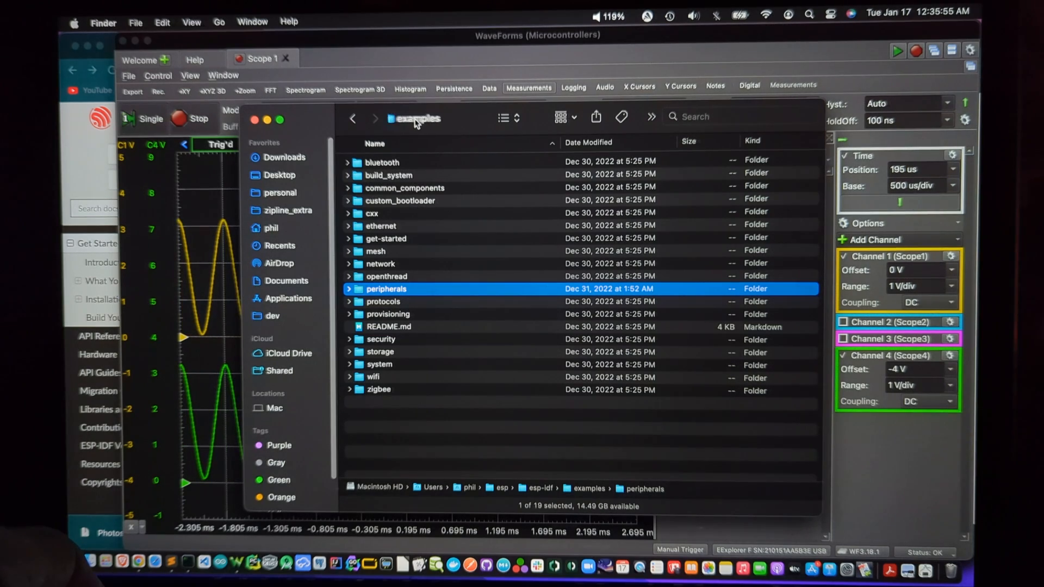
pyautogui.click(418, 118)
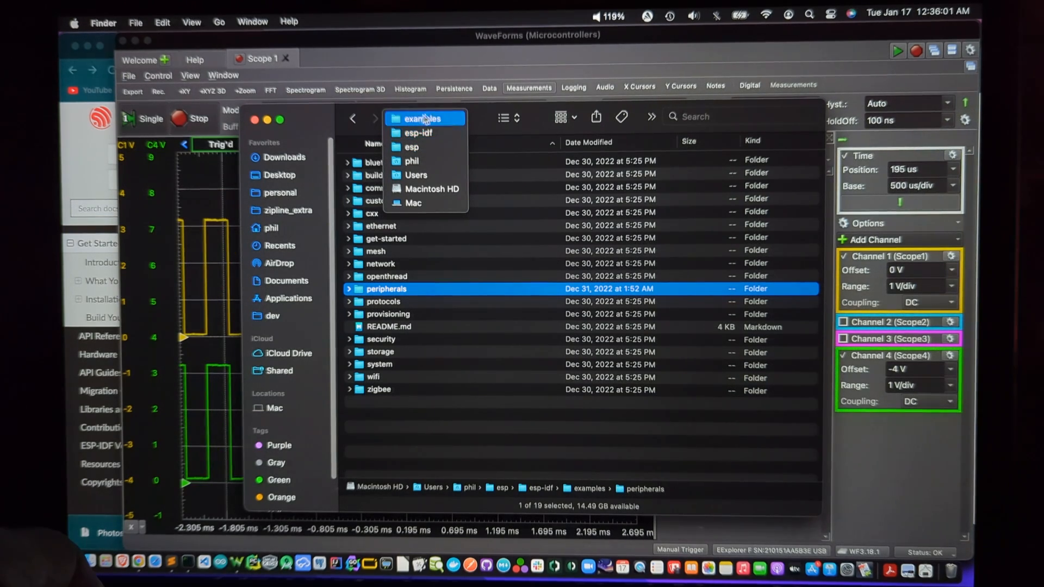
pyautogui.moveTo(419, 146)
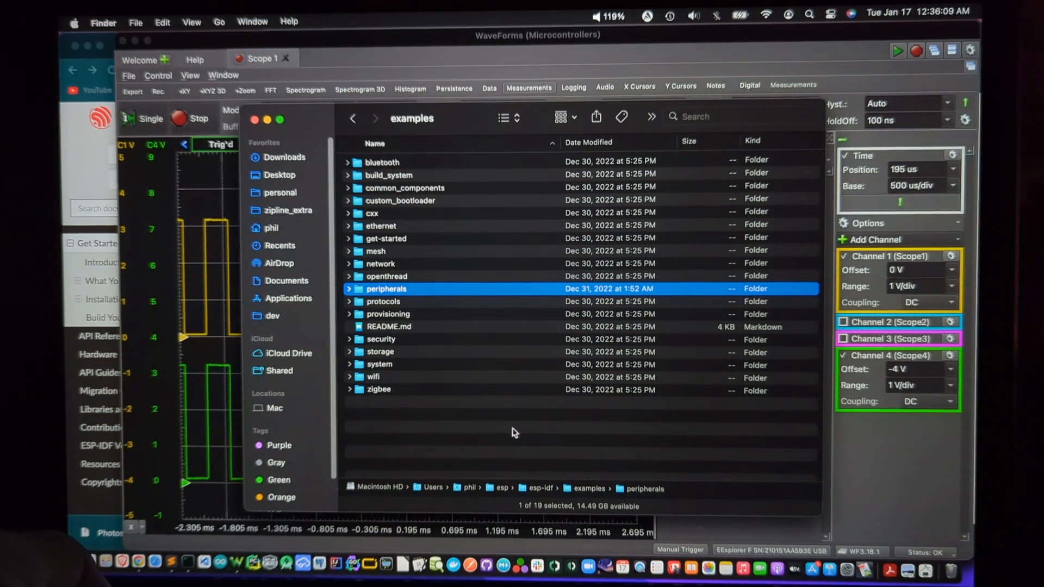
# Bring Chrome's ESP-IDF Get Started documentation page for ESP32 to the front.
pyautogui.click(486, 42)
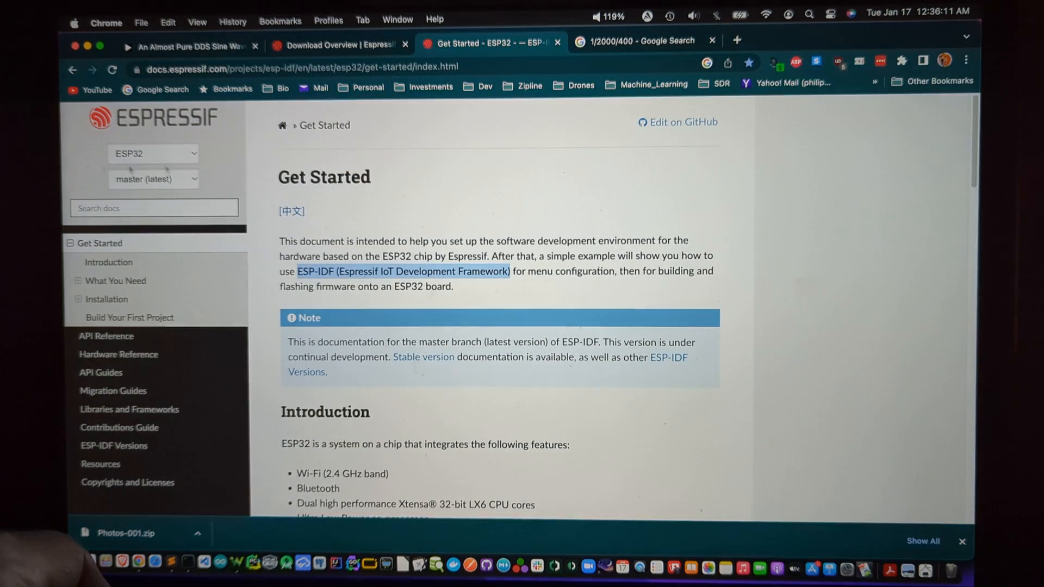
pyautogui.moveTo(269, 109)
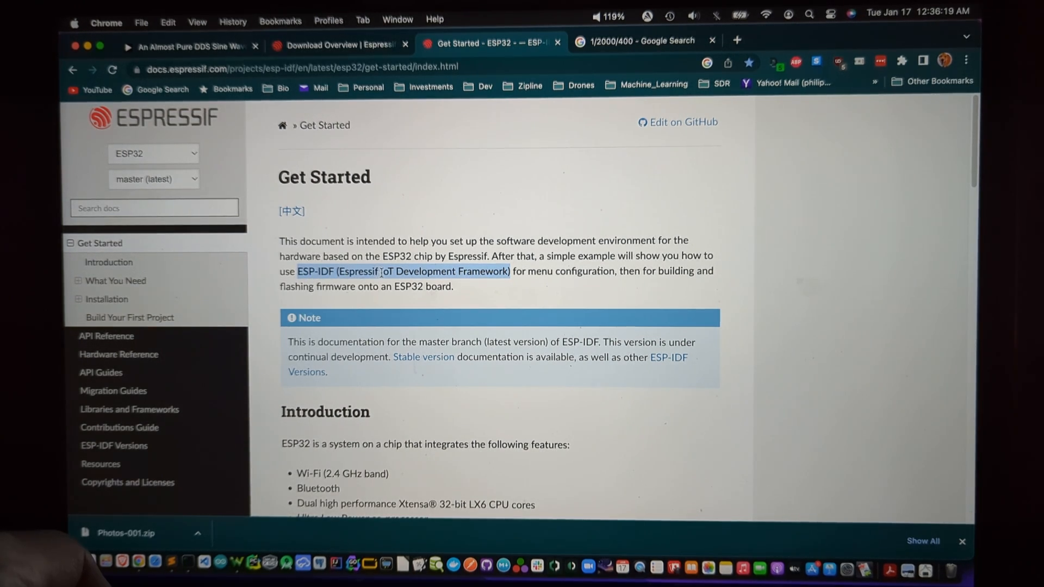
pyautogui.moveTo(522, 293)
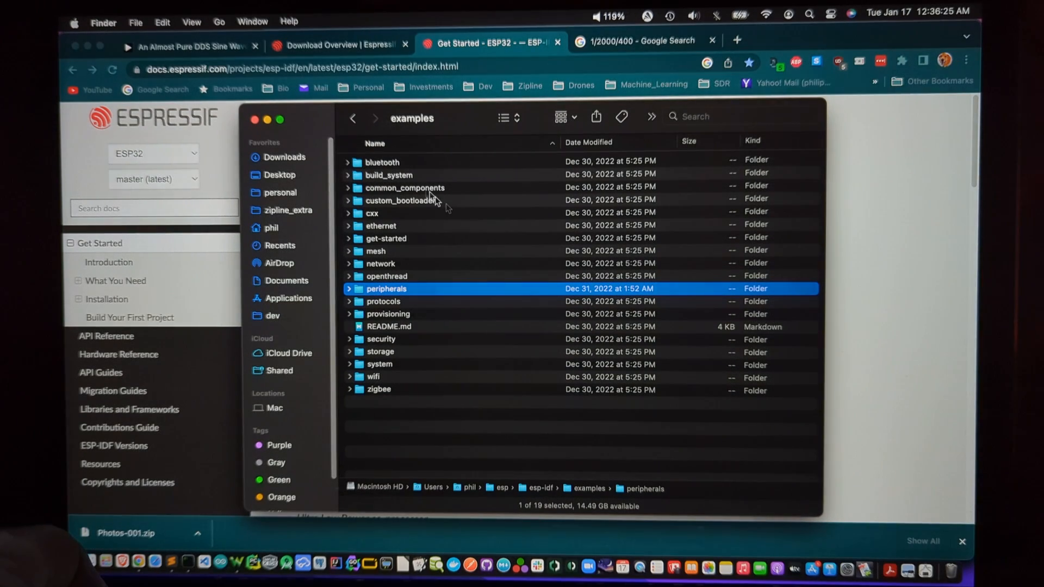
pyautogui.moveTo(392, 412)
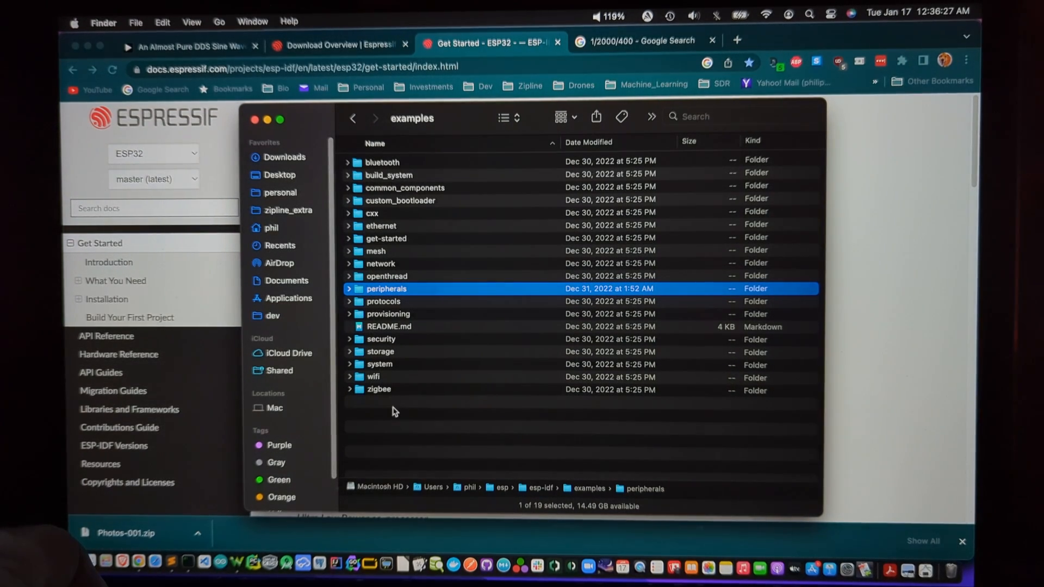
pyautogui.moveTo(375, 176)
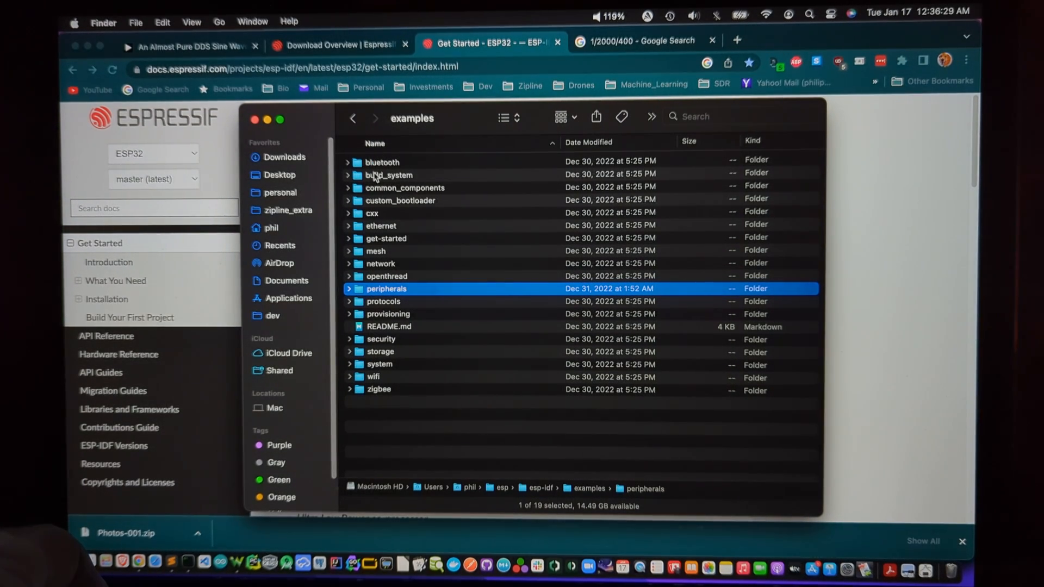
pyautogui.moveTo(429, 323)
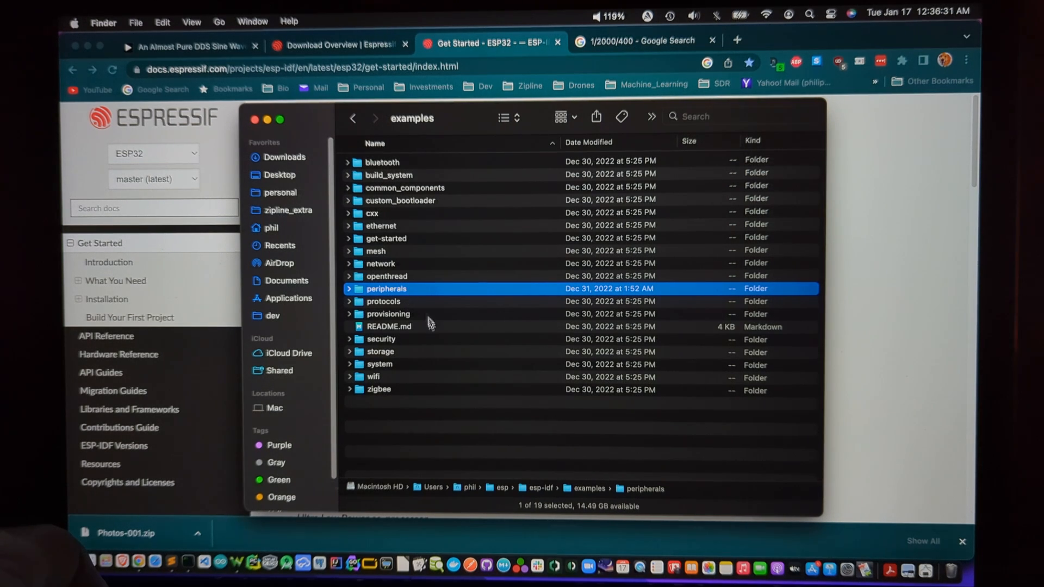
pyautogui.moveTo(390, 306)
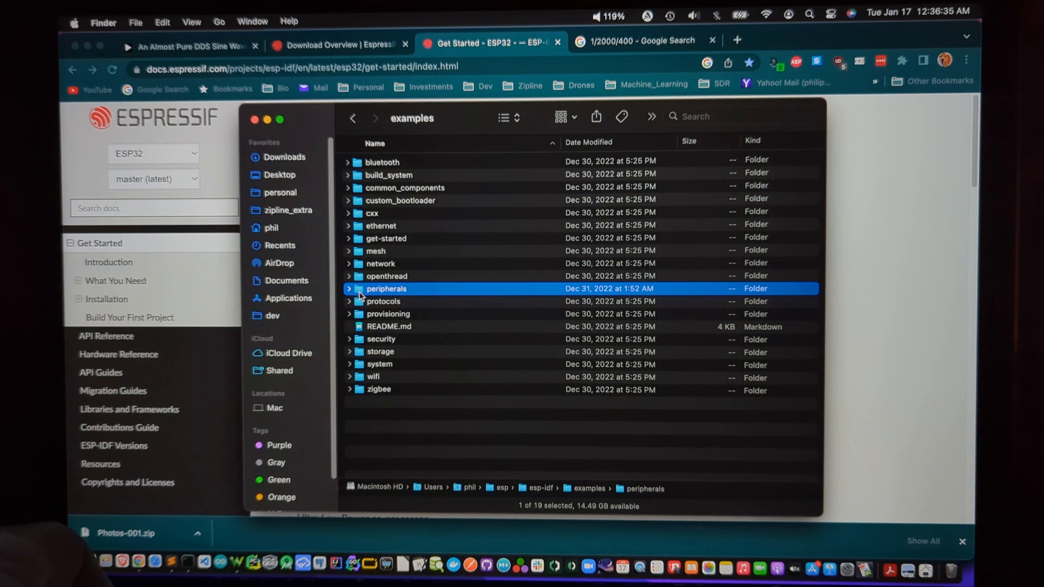
# Open peripherals, then dac, to list the dac_continuous and dac_cosine_wave projects.
pyautogui.doubleClick(385, 288)
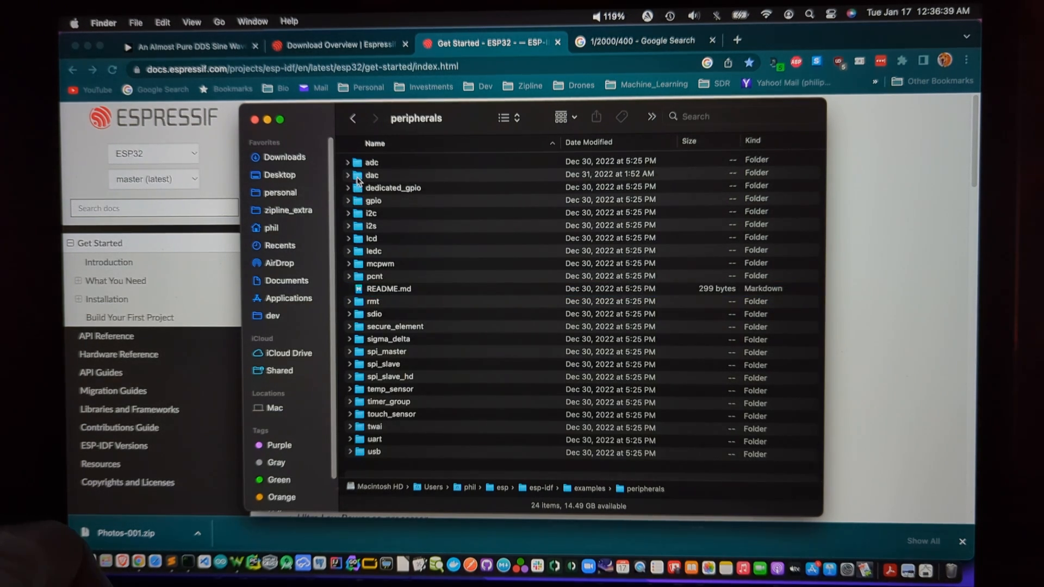
pyautogui.doubleClick(372, 174)
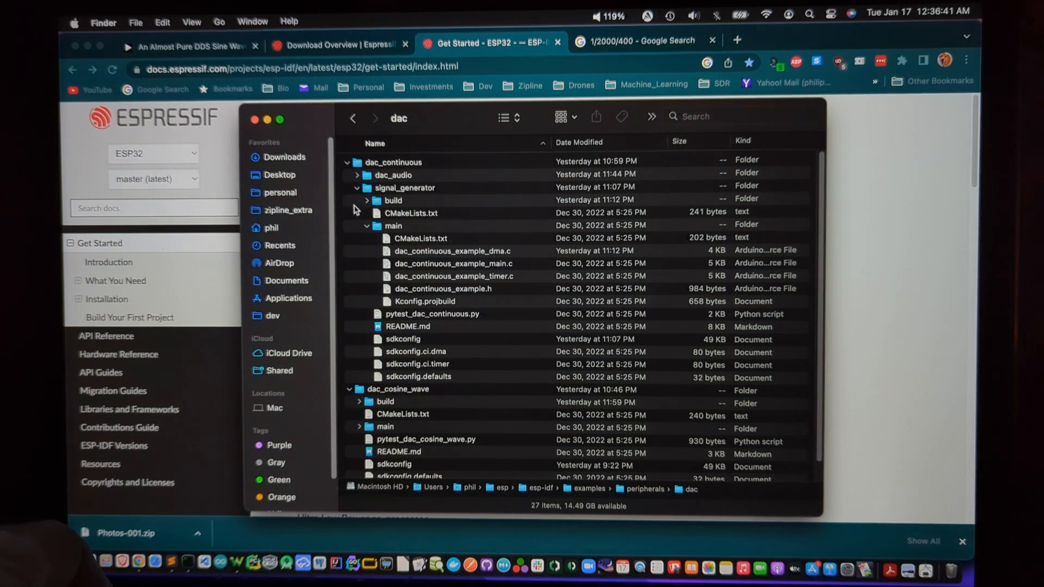
pyautogui.moveTo(433, 201)
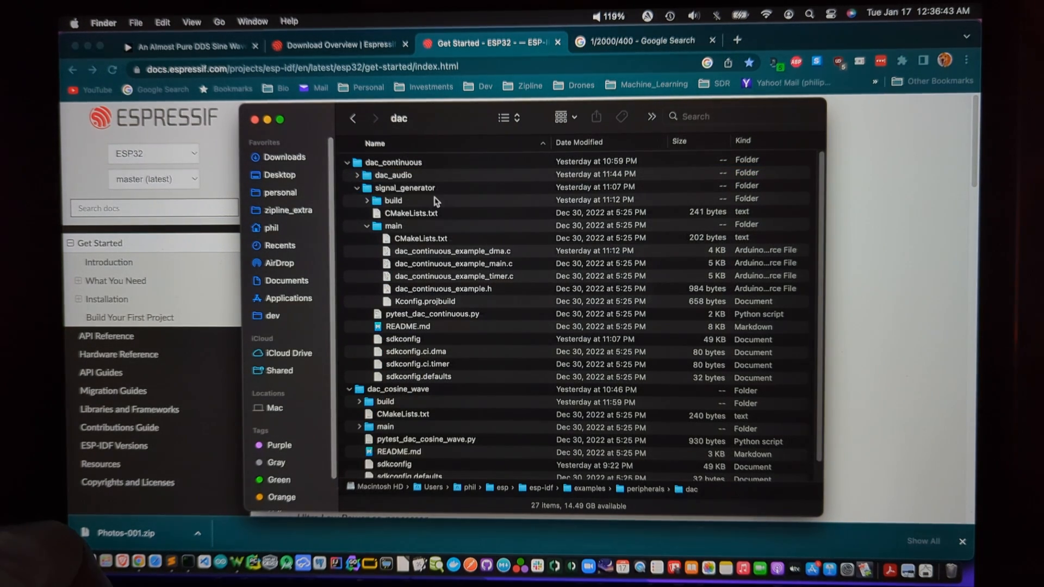
pyautogui.moveTo(378, 406)
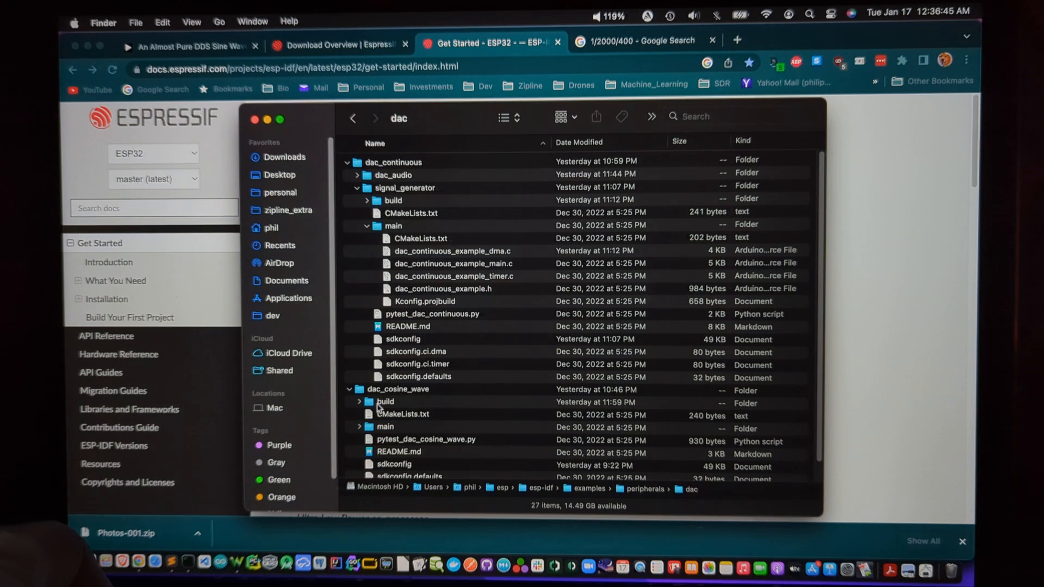
pyautogui.moveTo(440, 399)
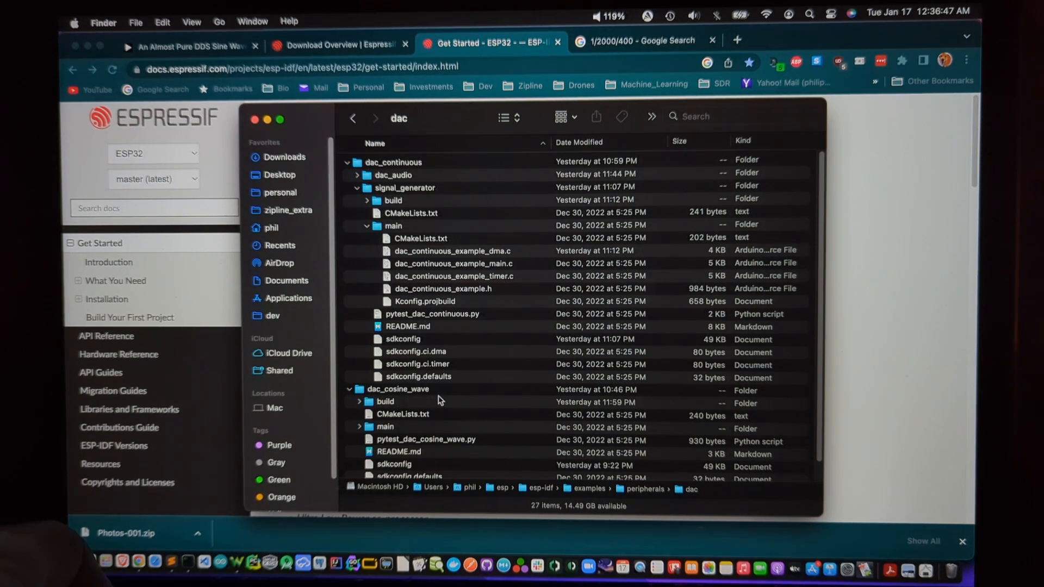
pyautogui.moveTo(372, 329)
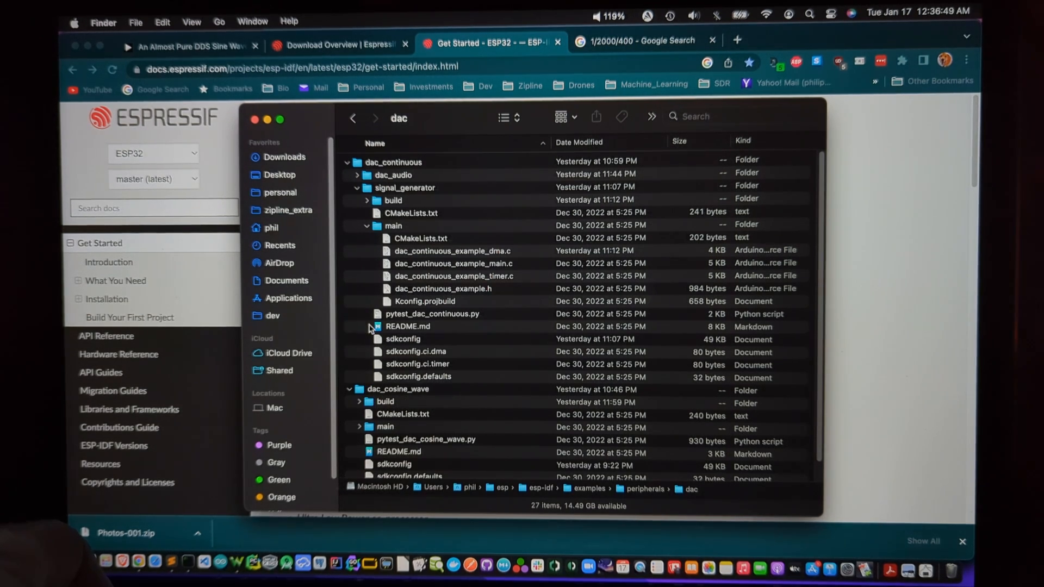
pyautogui.moveTo(416, 402)
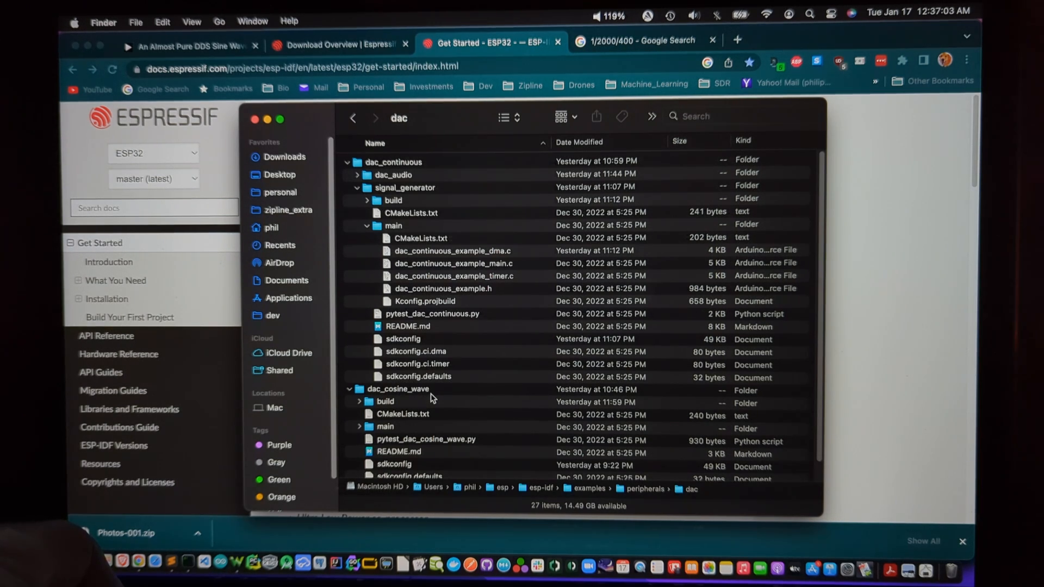
pyautogui.moveTo(533, 386)
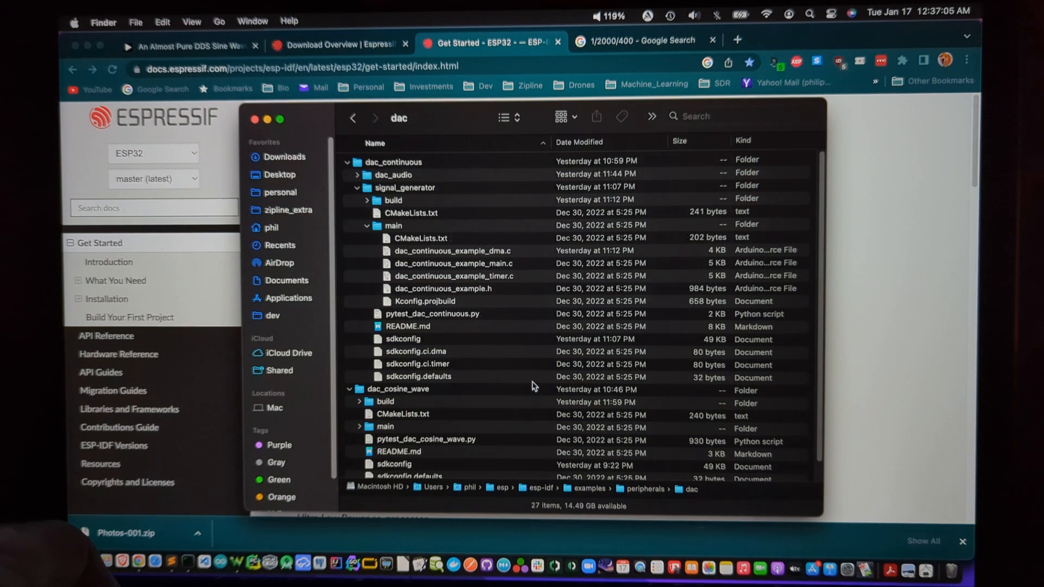
pyautogui.moveTo(486, 365)
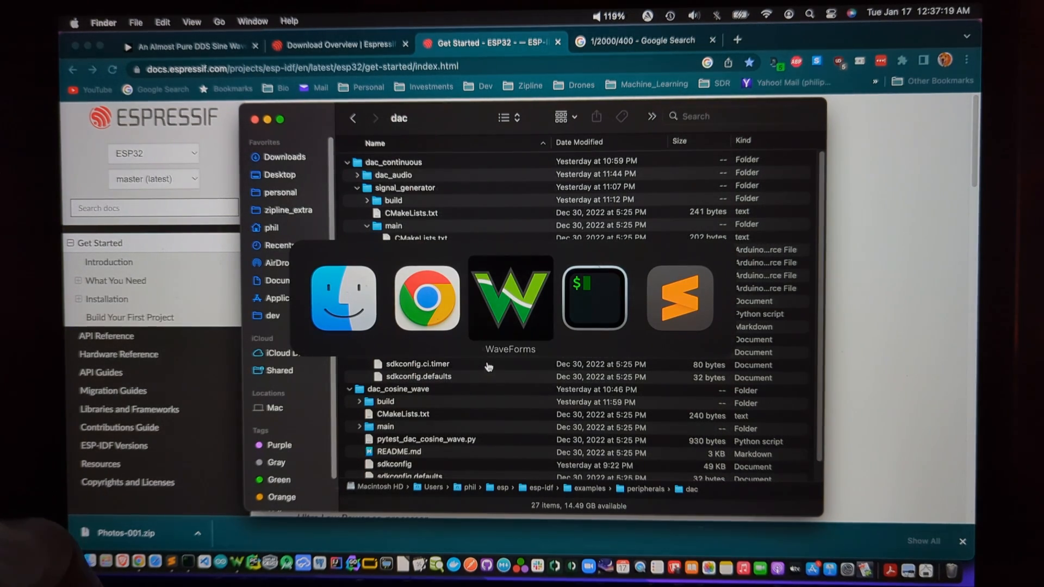
pyautogui.click(679, 297)
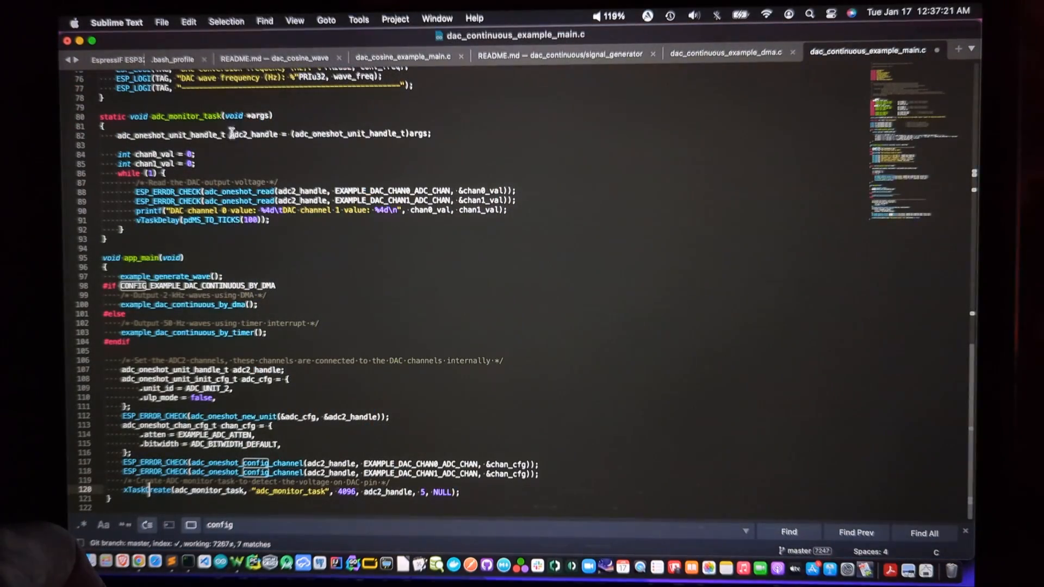
pyautogui.click(172, 58)
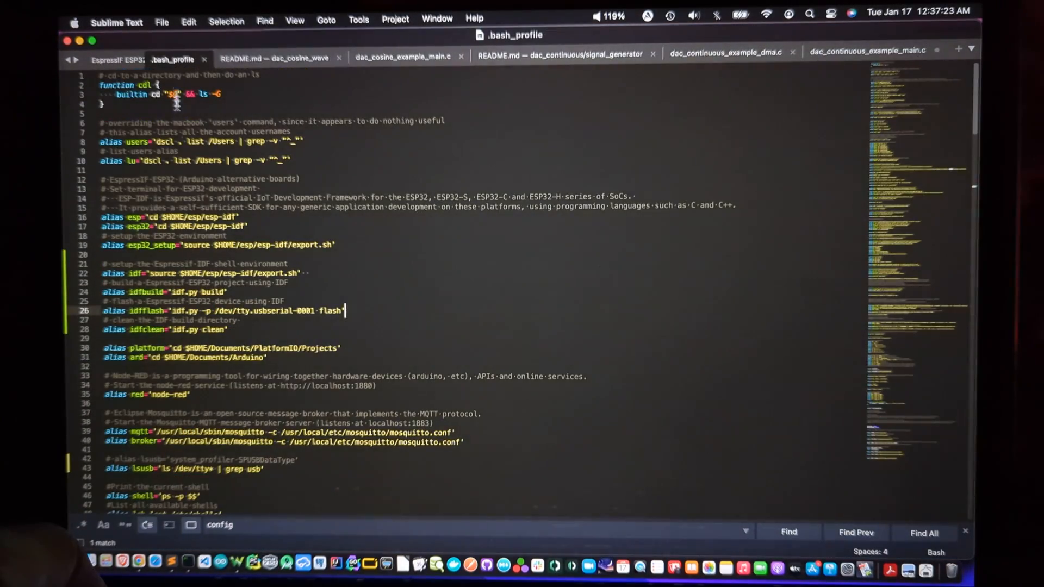
pyautogui.moveTo(266, 294)
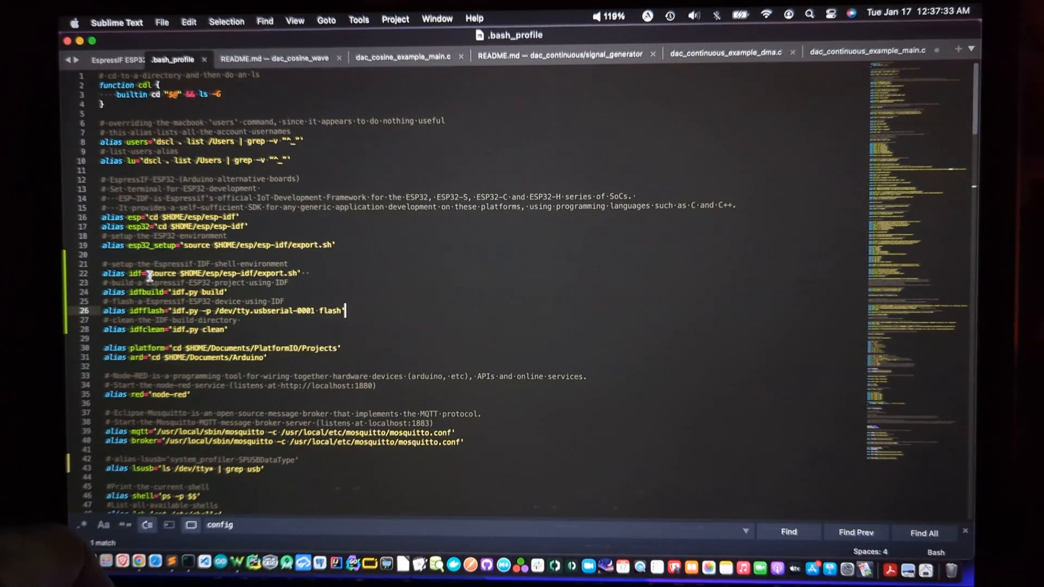
pyautogui.click(303, 273)
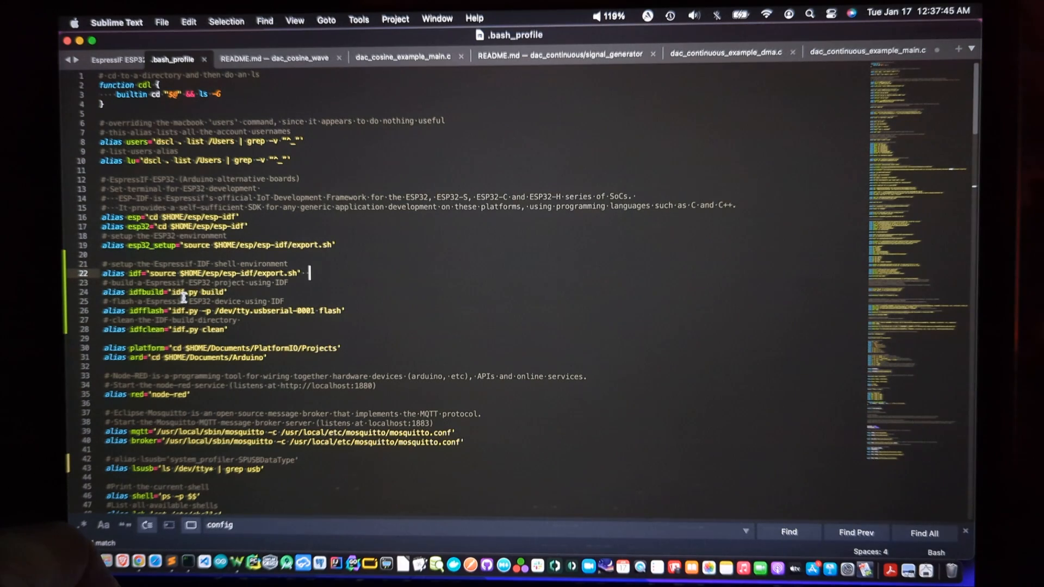
pyautogui.moveTo(254, 295)
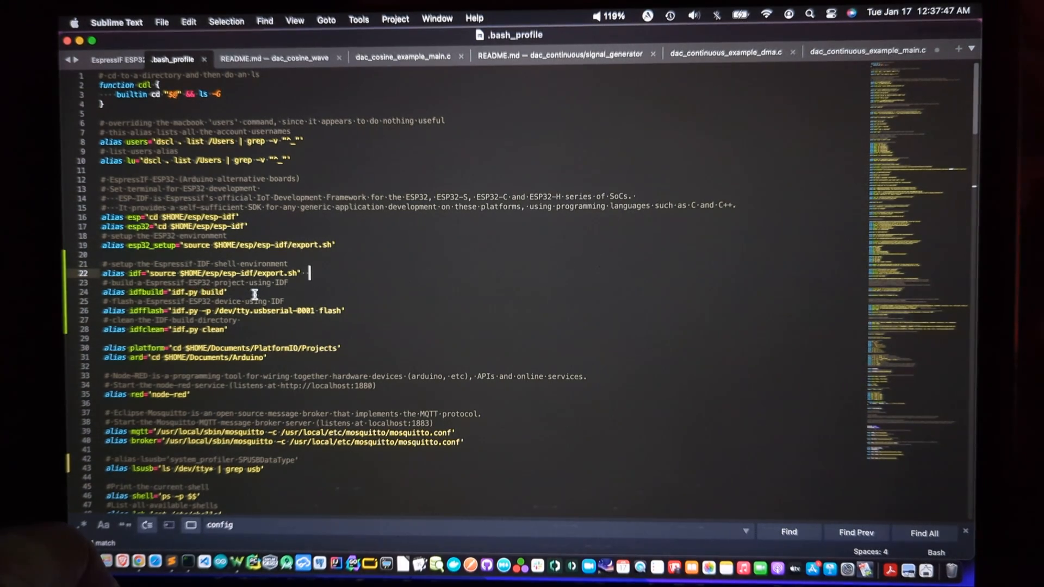
pyautogui.moveTo(239, 293)
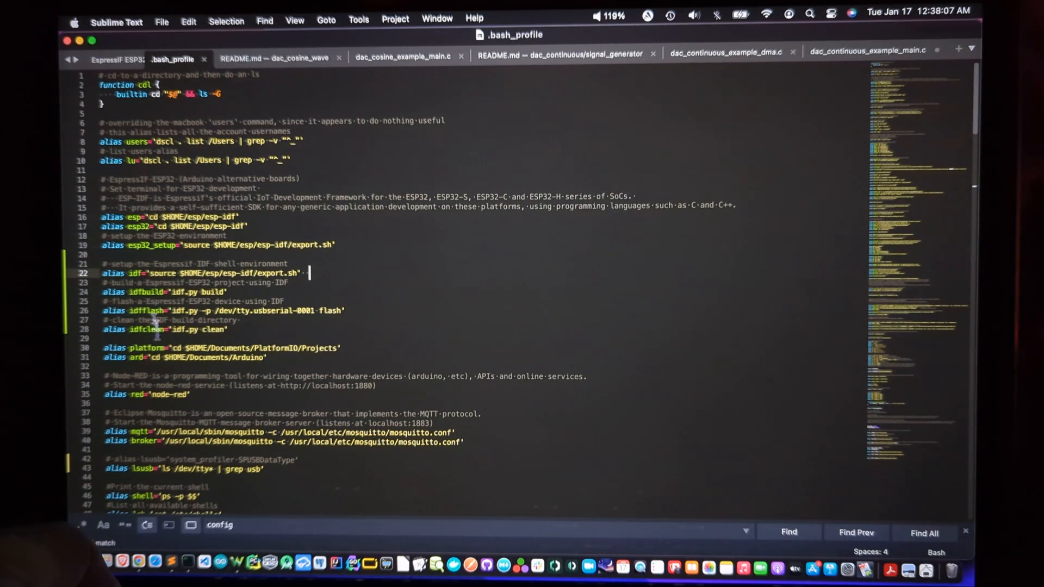
pyautogui.moveTo(238, 293)
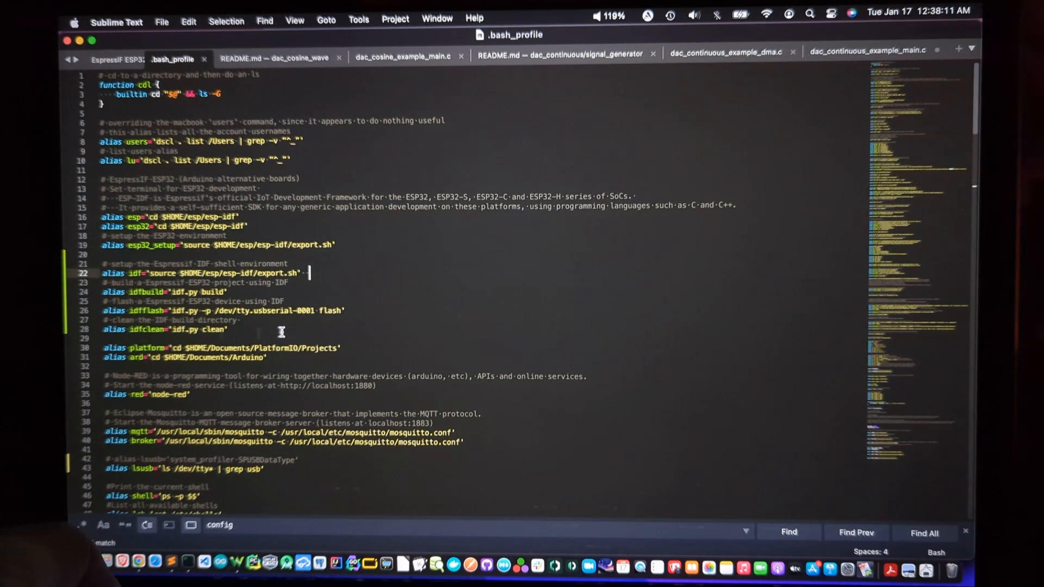
pyautogui.moveTo(350, 333)
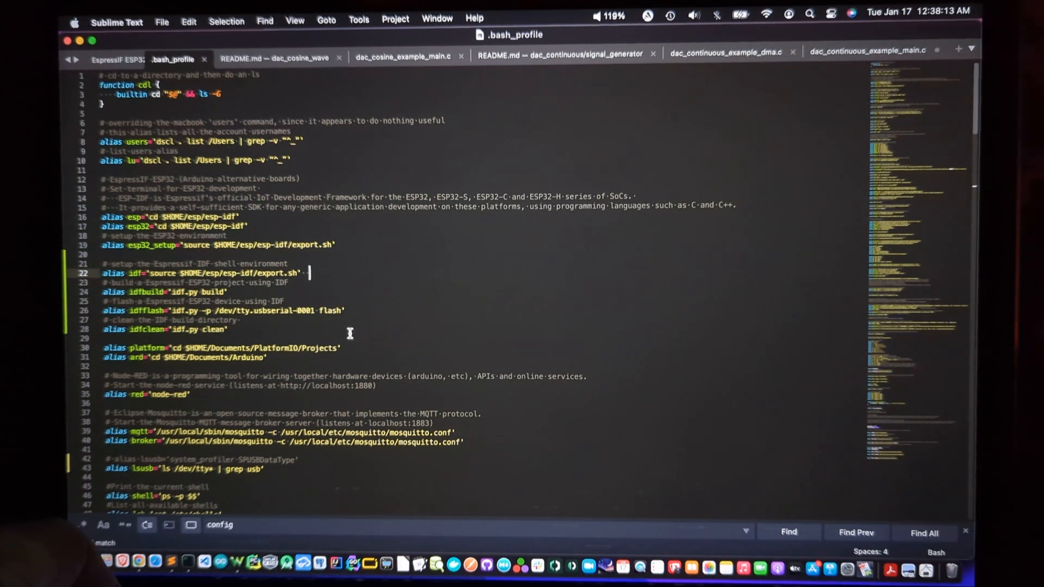
pyautogui.moveTo(375, 337)
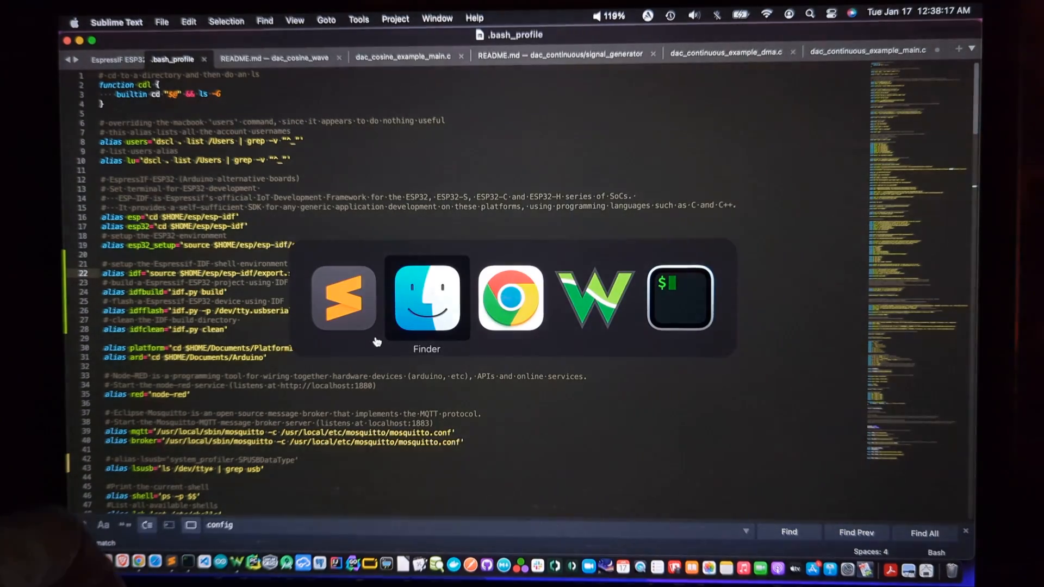
# Bring the iTerm2 terminal in the dac_continuous signal_generator folder to the front.
pyautogui.click(678, 297)
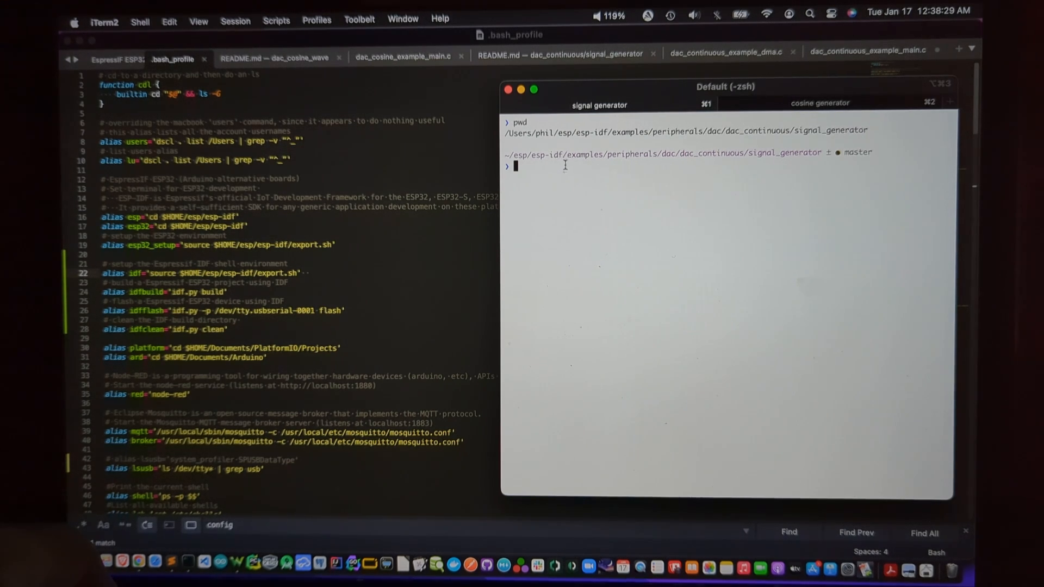
pyautogui.moveTo(634, 169)
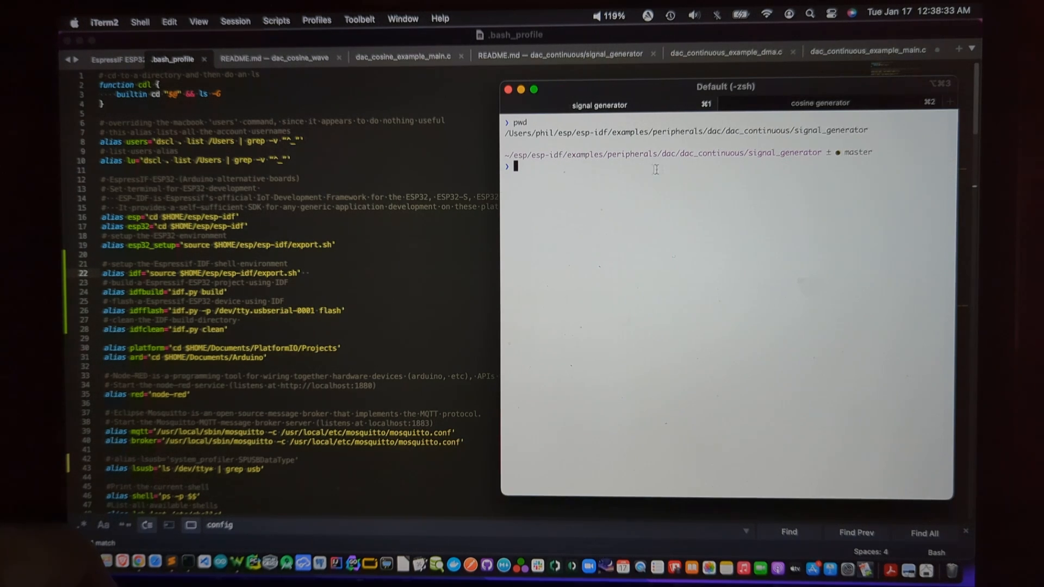
pyautogui.moveTo(677, 164)
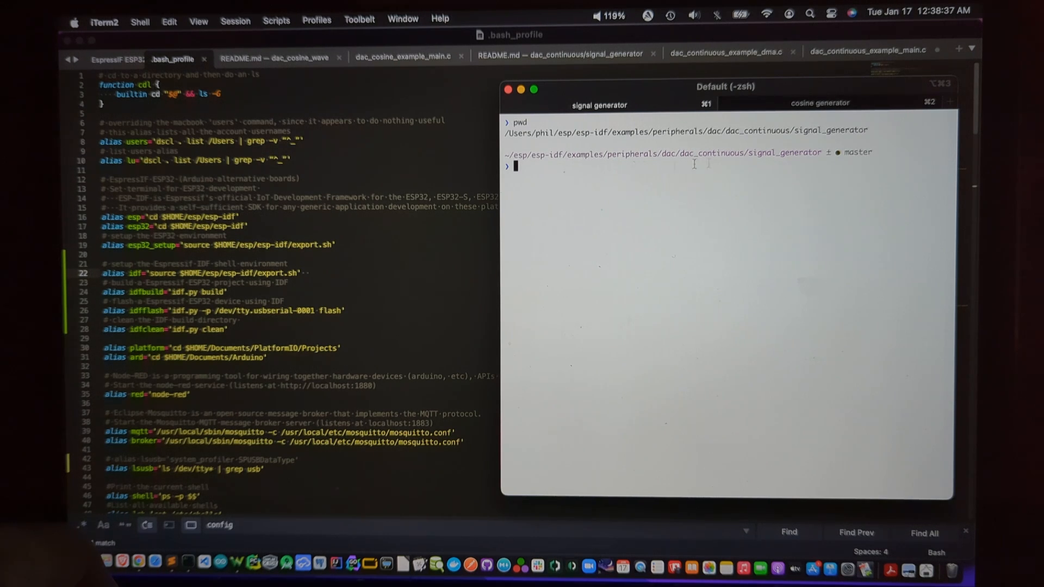
pyautogui.moveTo(816, 164)
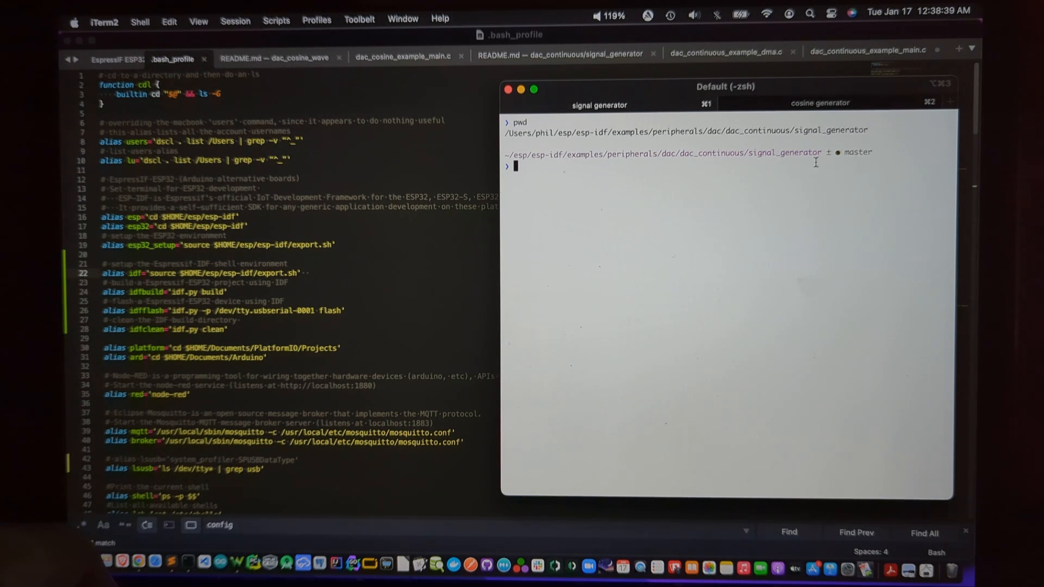
# In the cosine generator session, run idfbuild, then idfflash to flash the ESP32.
pyautogui.click(820, 103)
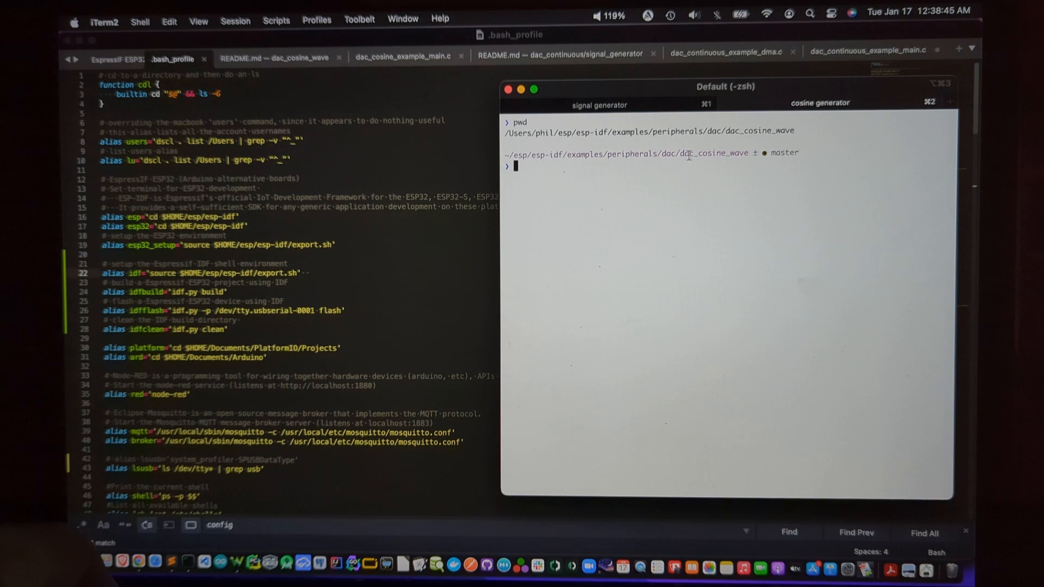
pyautogui.moveTo(757, 185)
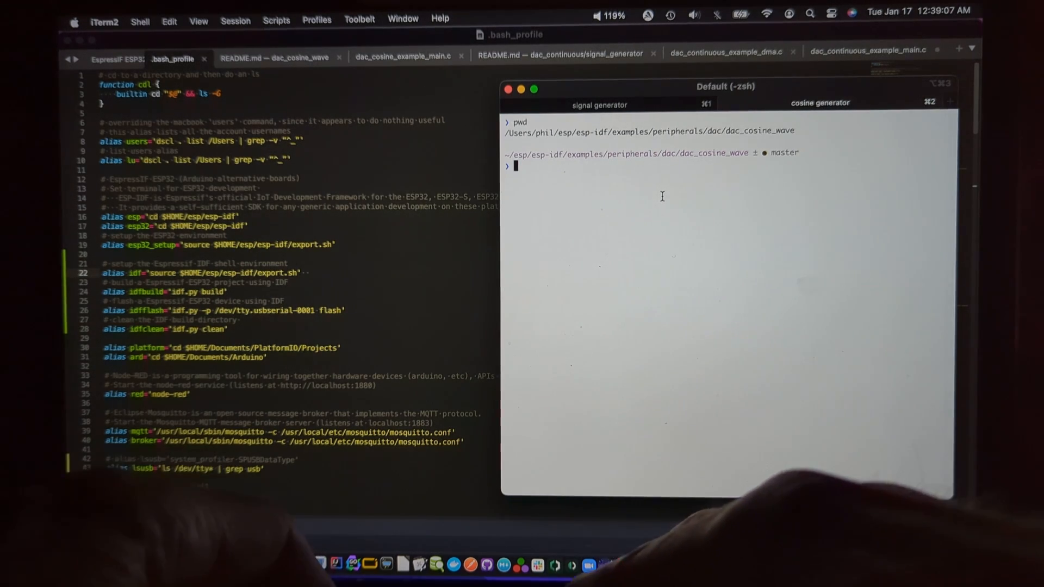
pyautogui.write('idfbuild')
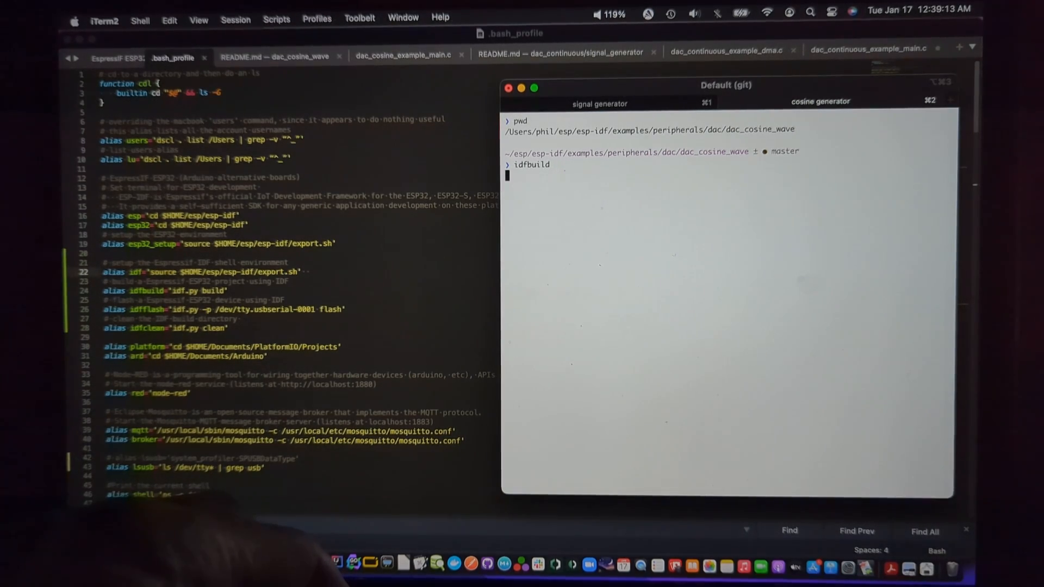
pyautogui.press('Return')
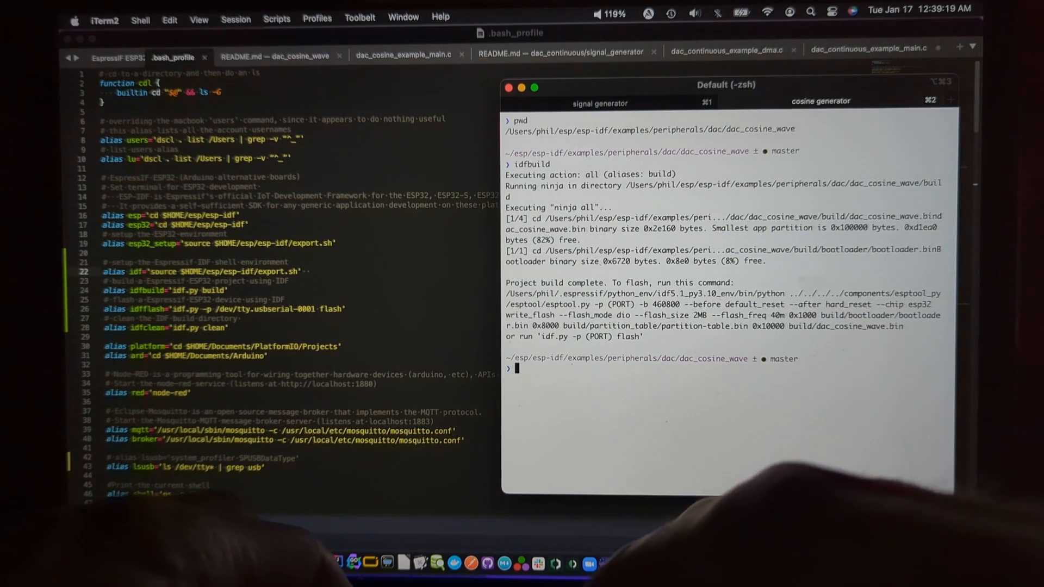
pyautogui.write('idffl')
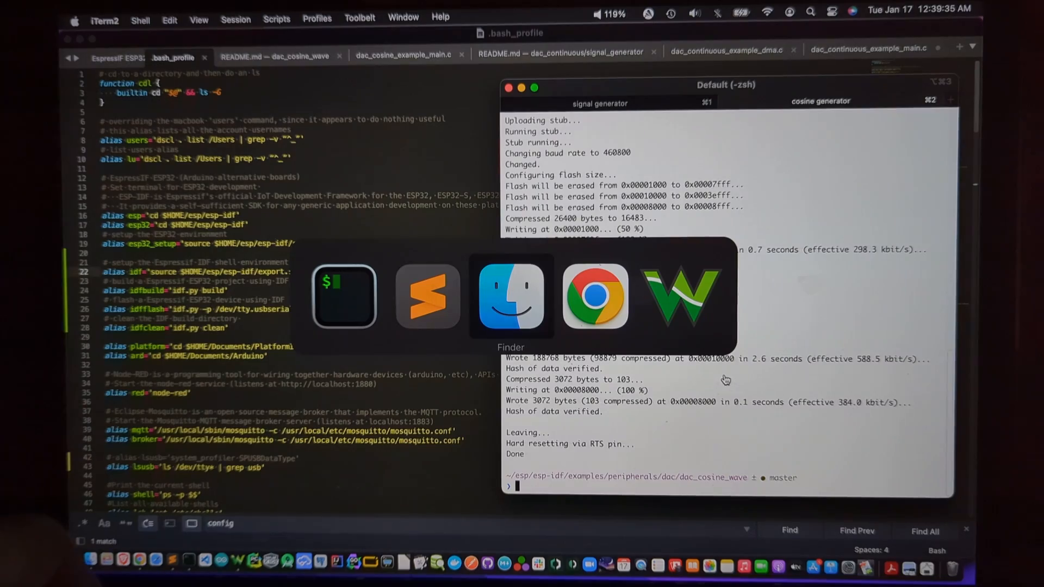
# Bring WaveForms forward and lower the time base from 10 us/div to 1 us/div.
pyautogui.click(682, 297)
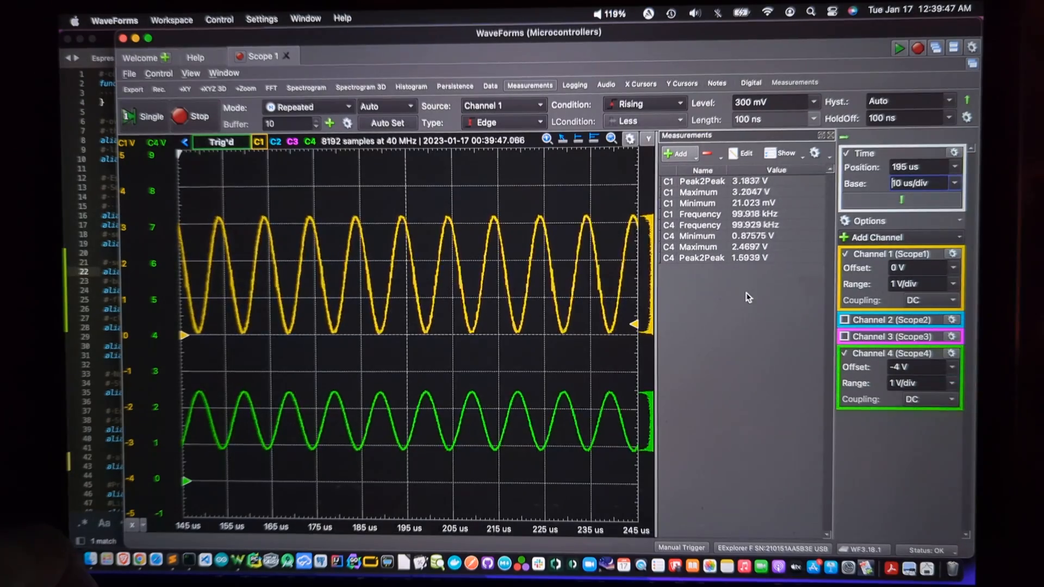
pyautogui.click(920, 183)
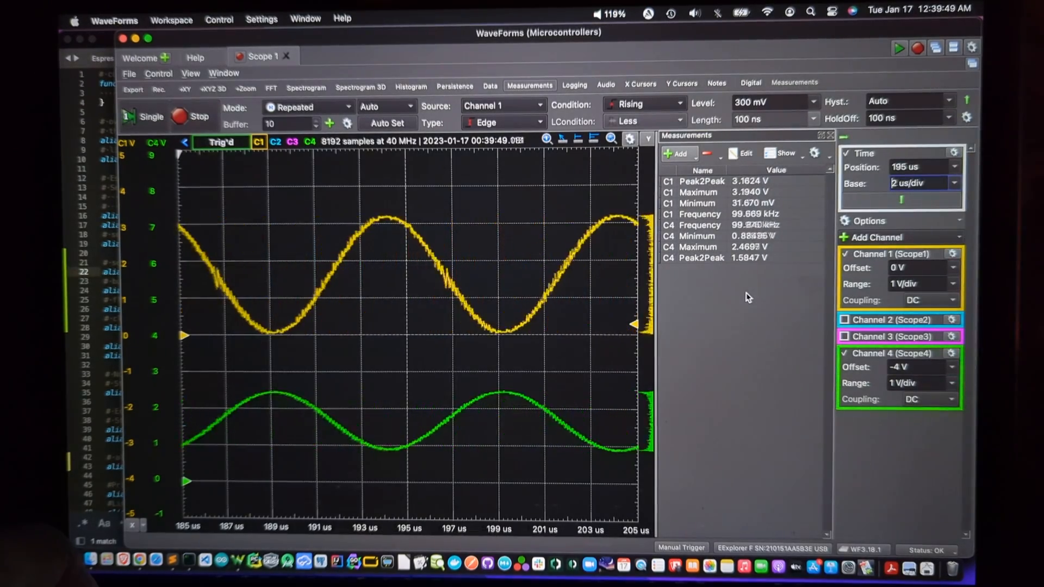
pyautogui.click(919, 183)
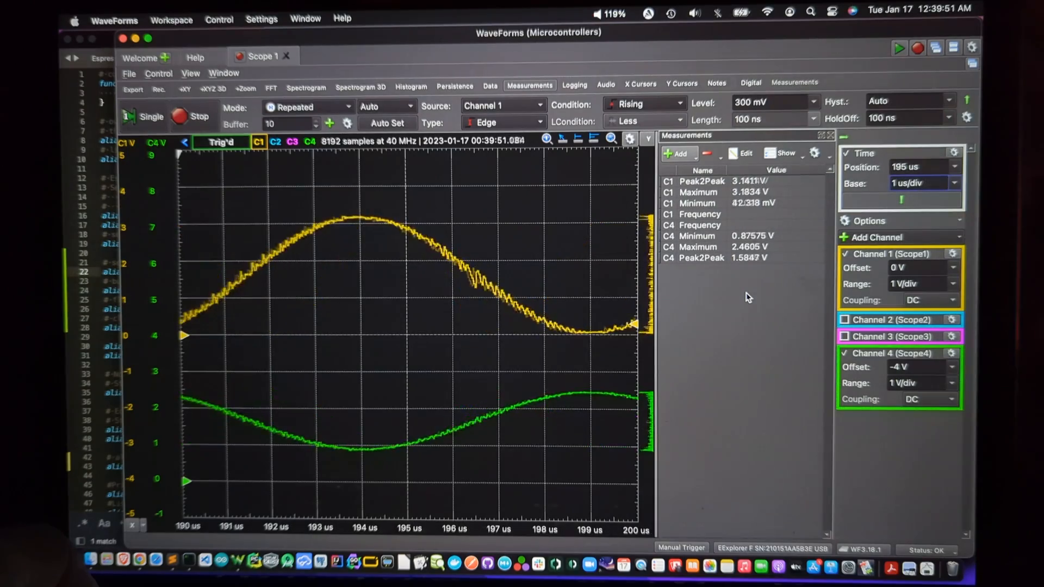
pyautogui.click(918, 183)
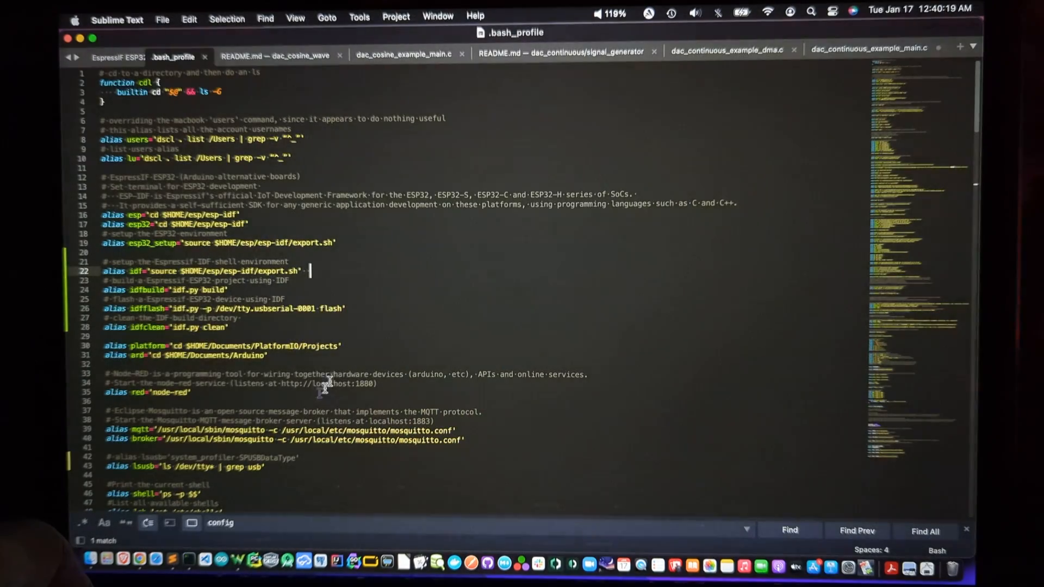
pyautogui.moveTo(556, 229)
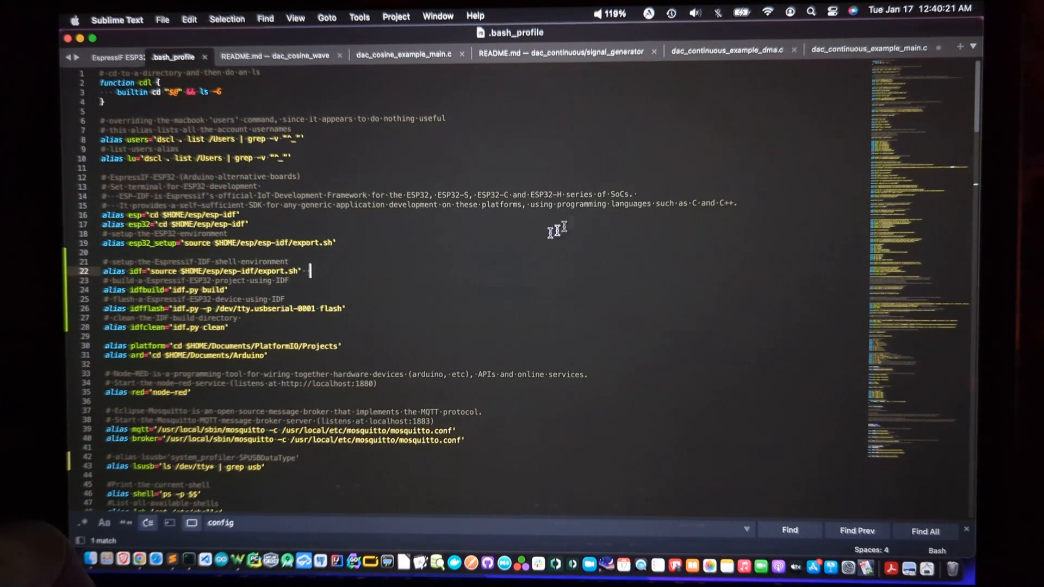
pyautogui.moveTo(357, 231)
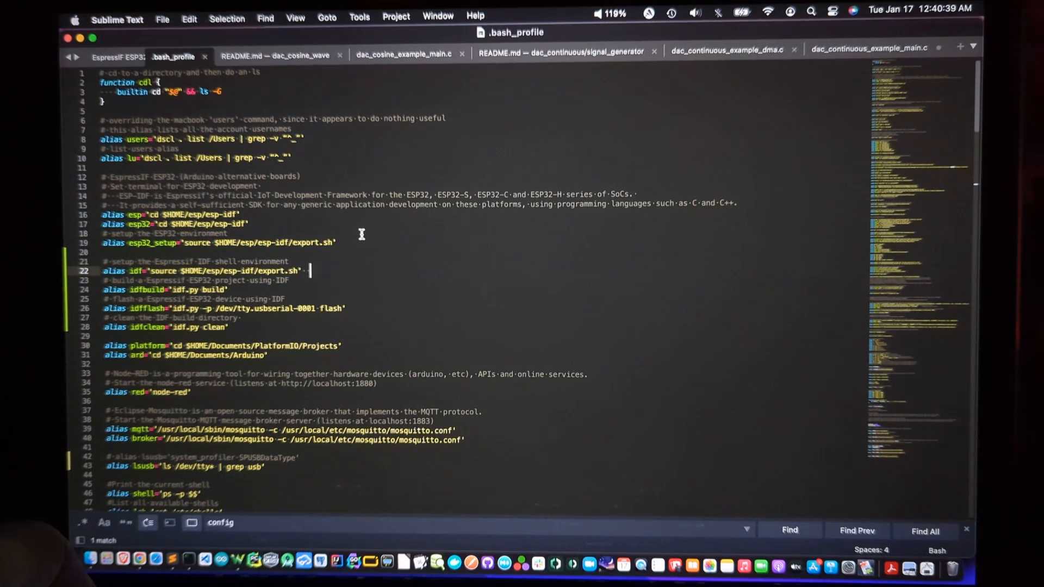
pyautogui.moveTo(353, 265)
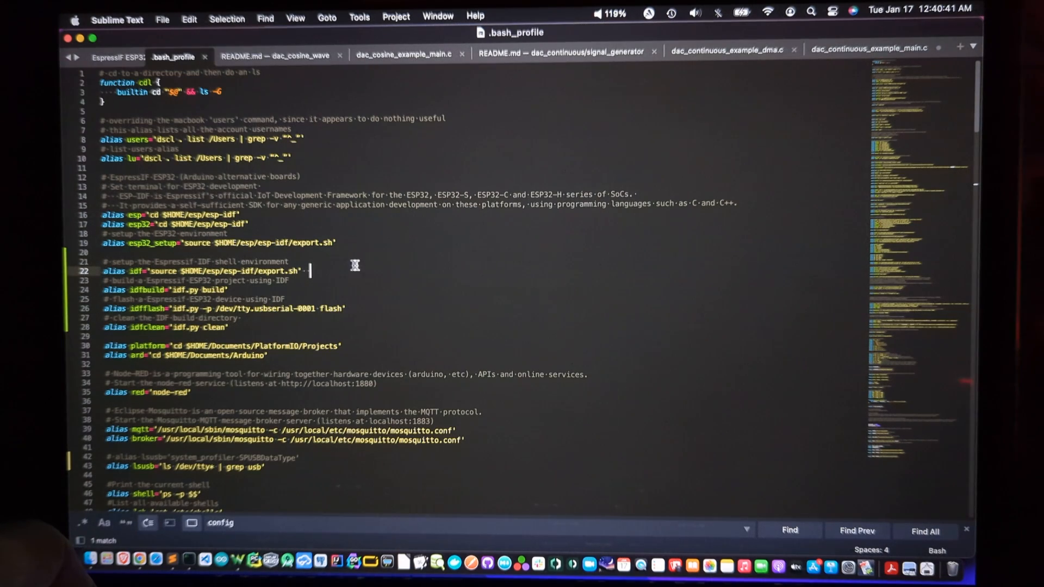
pyautogui.moveTo(357, 283)
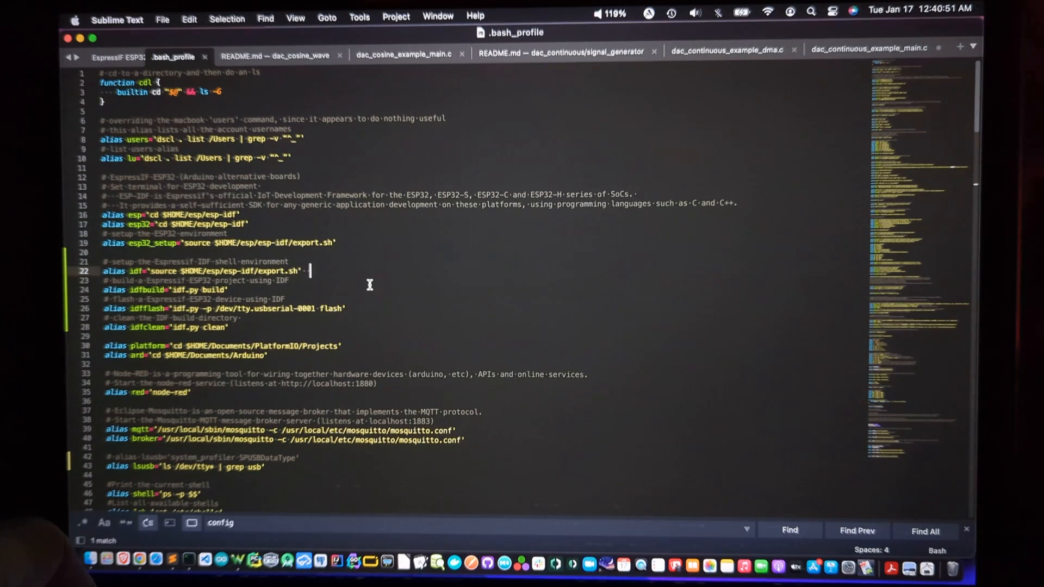
pyautogui.moveTo(563, 52)
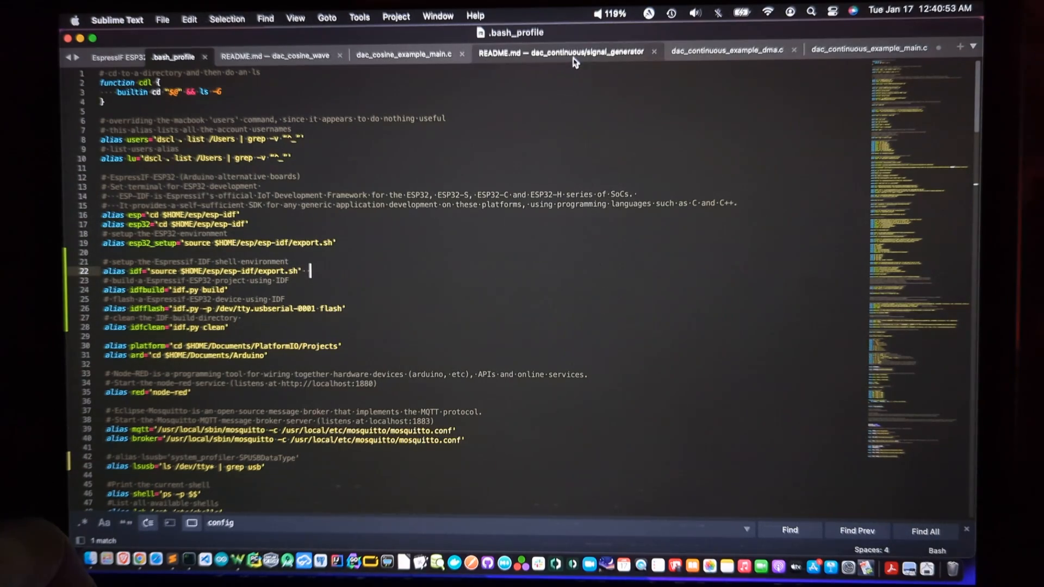
# Read the signal_generator README, then open and scroll through dac_continuous_example_main.c.
pyautogui.click(564, 52)
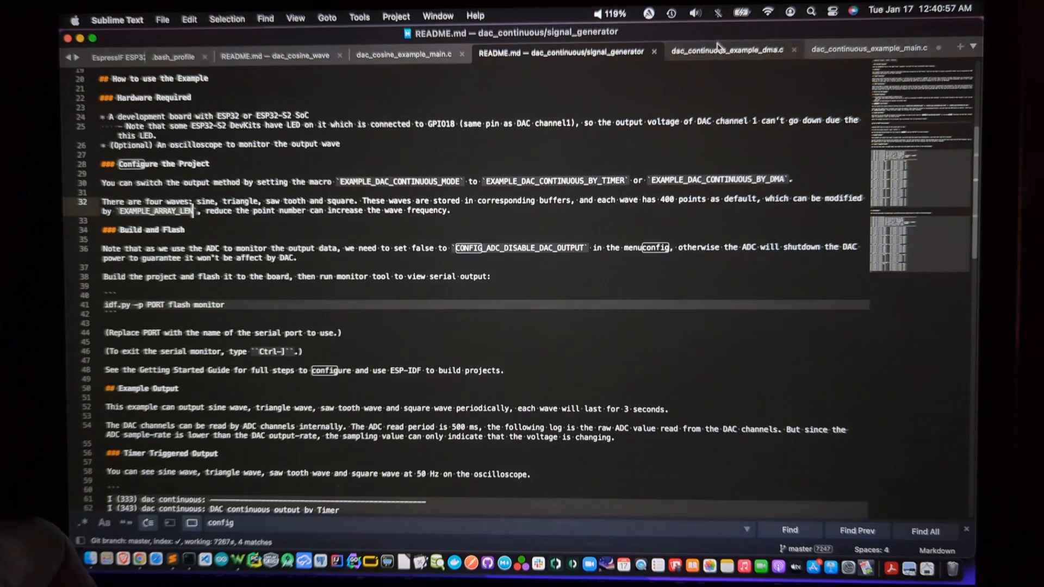
pyautogui.moveTo(726, 49)
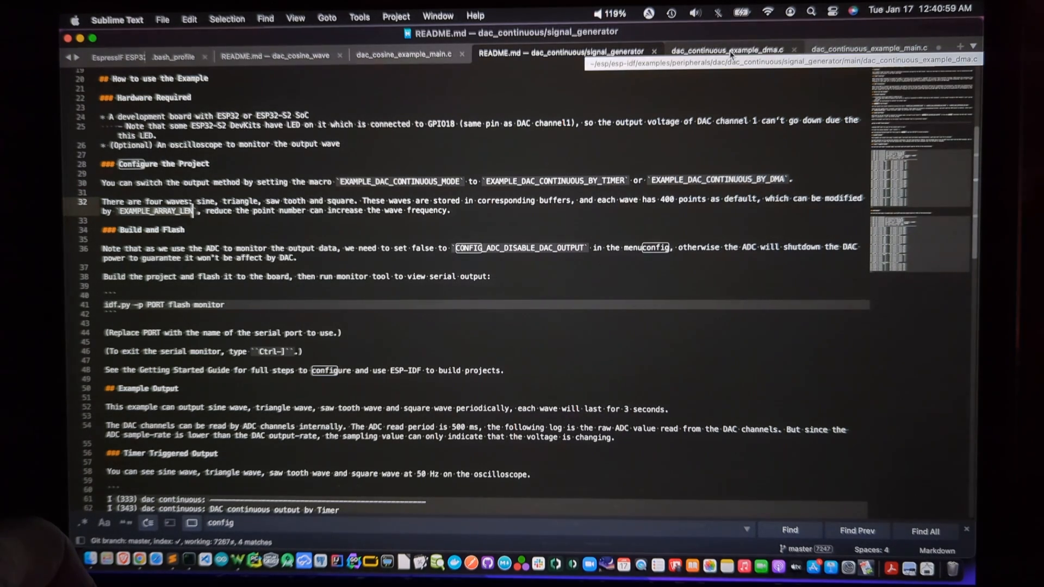
pyautogui.click(868, 48)
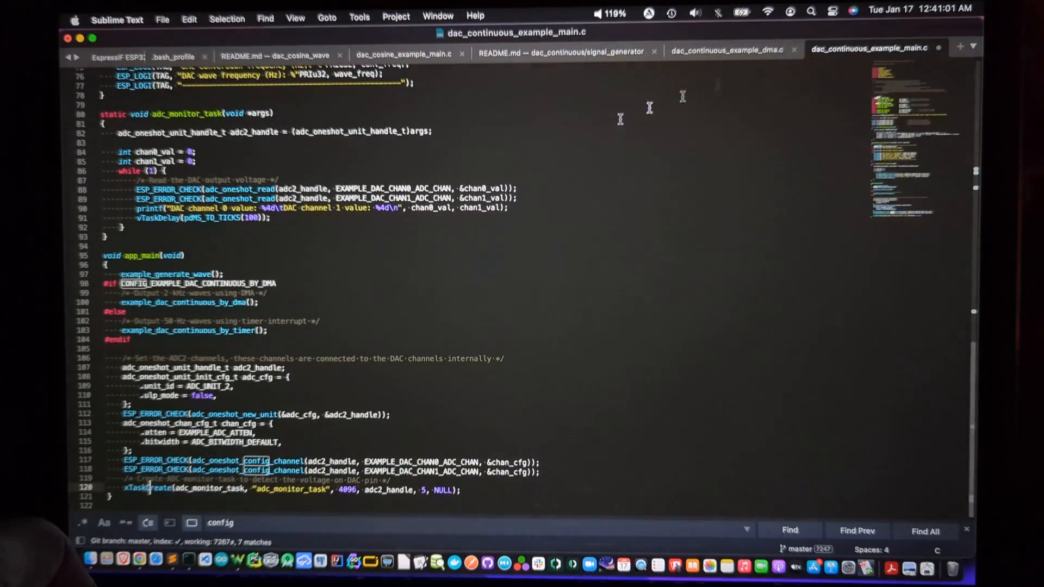
pyautogui.scroll(3)
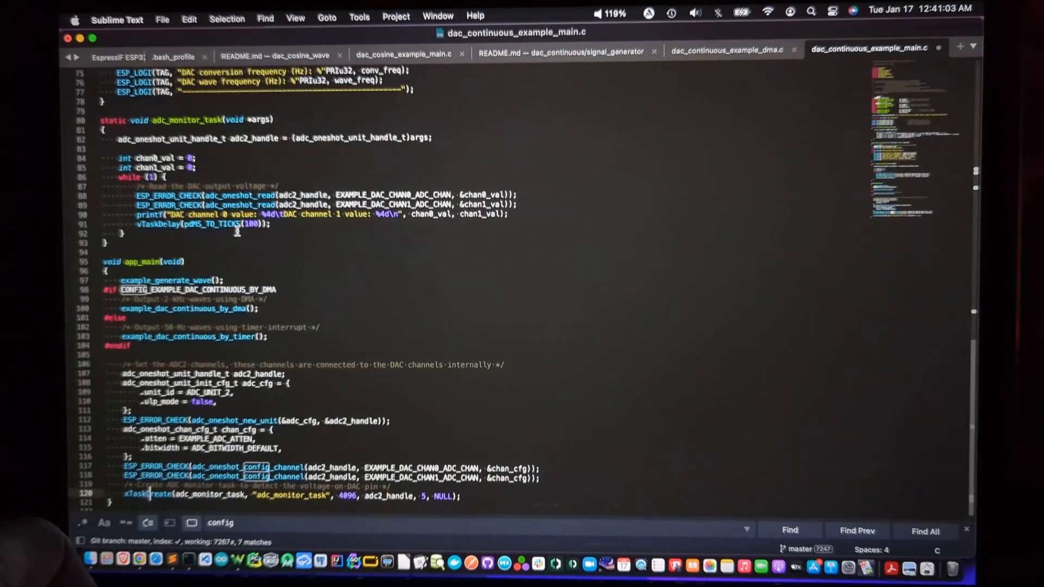
pyautogui.scroll(3)
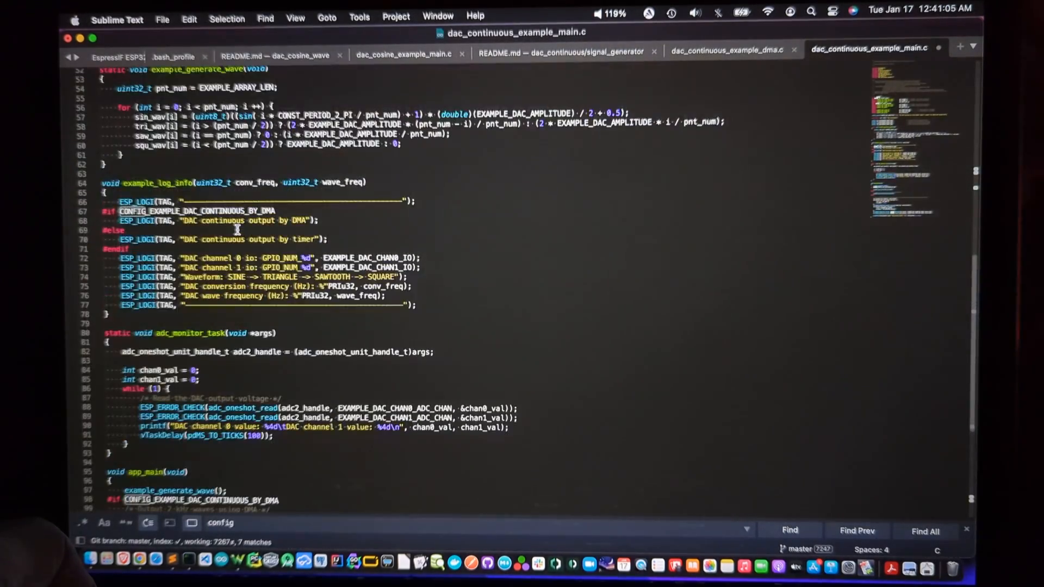
pyautogui.scroll(3)
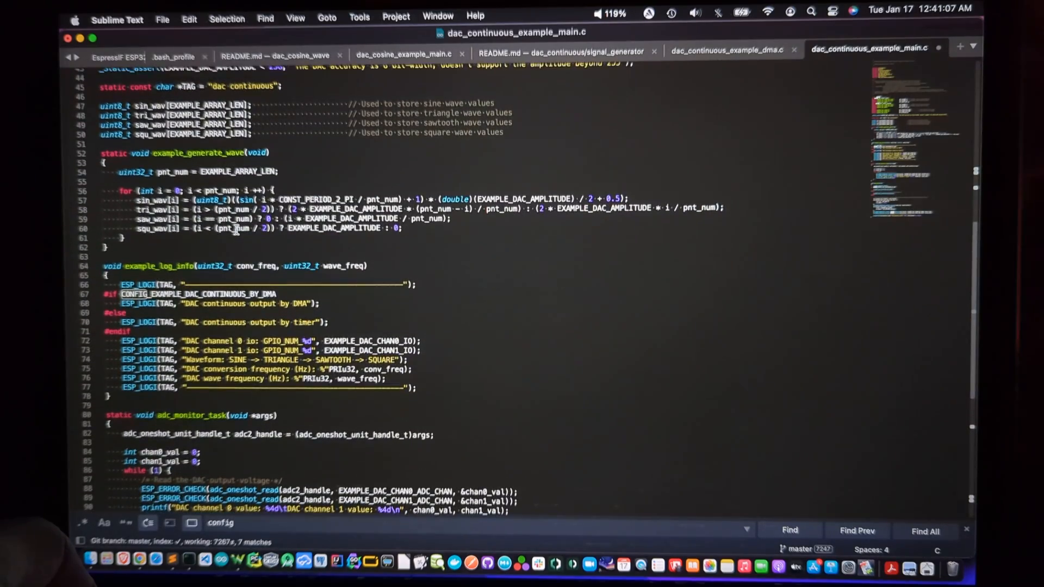
pyautogui.scroll(3)
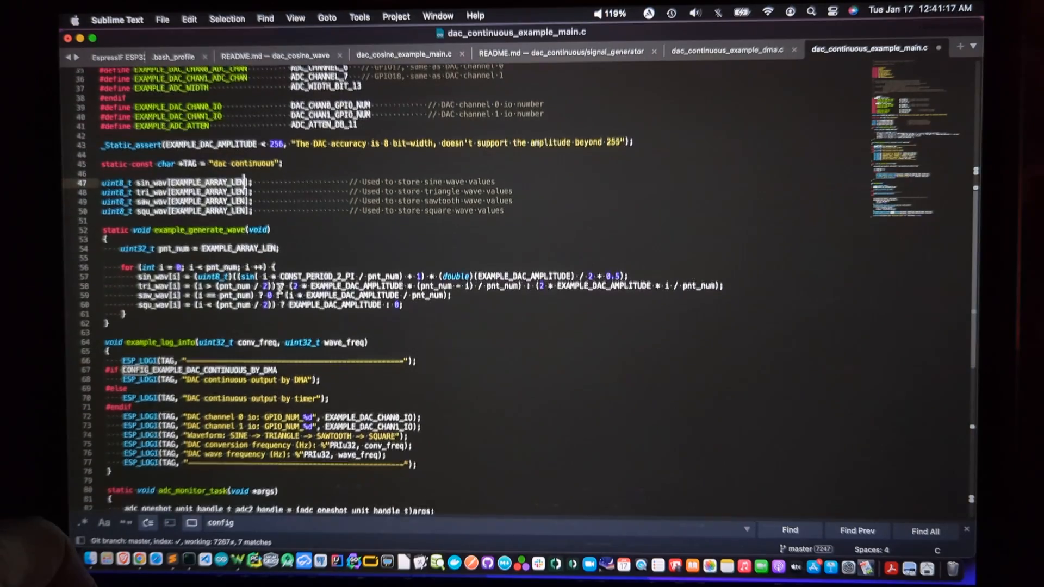
pyautogui.scroll(-3)
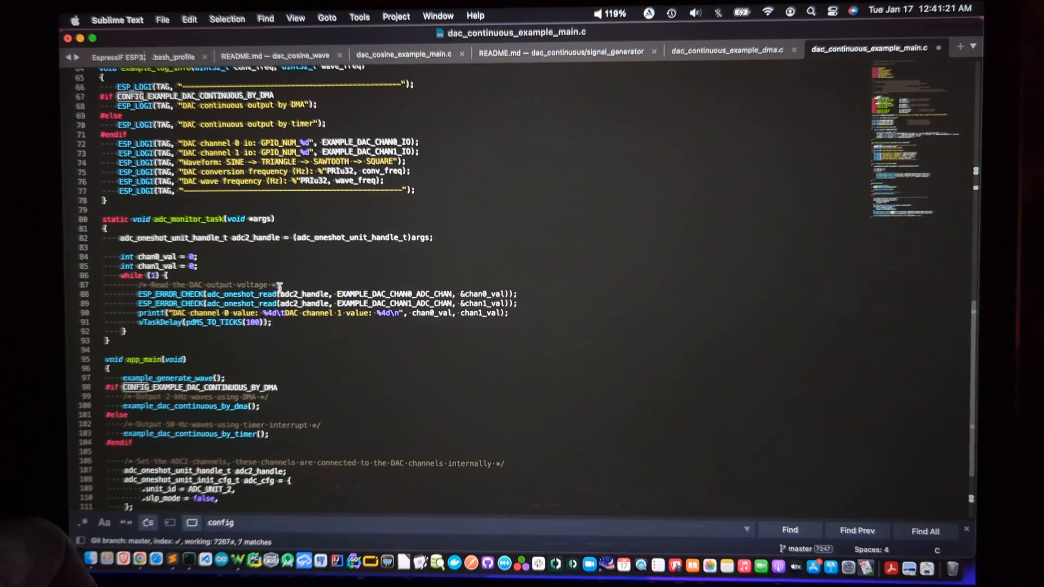
pyautogui.scroll(3)
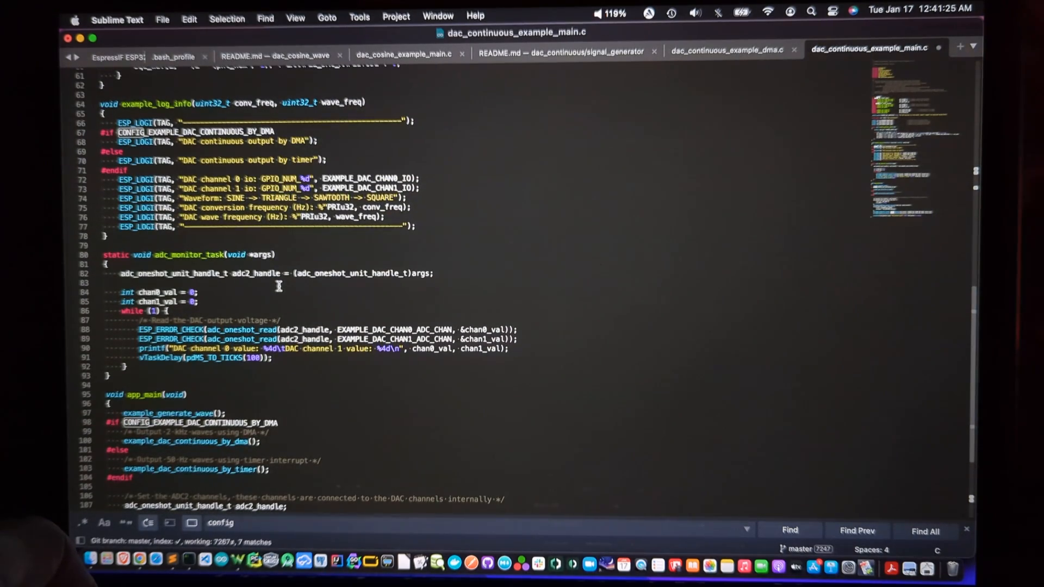
pyautogui.scroll(-3)
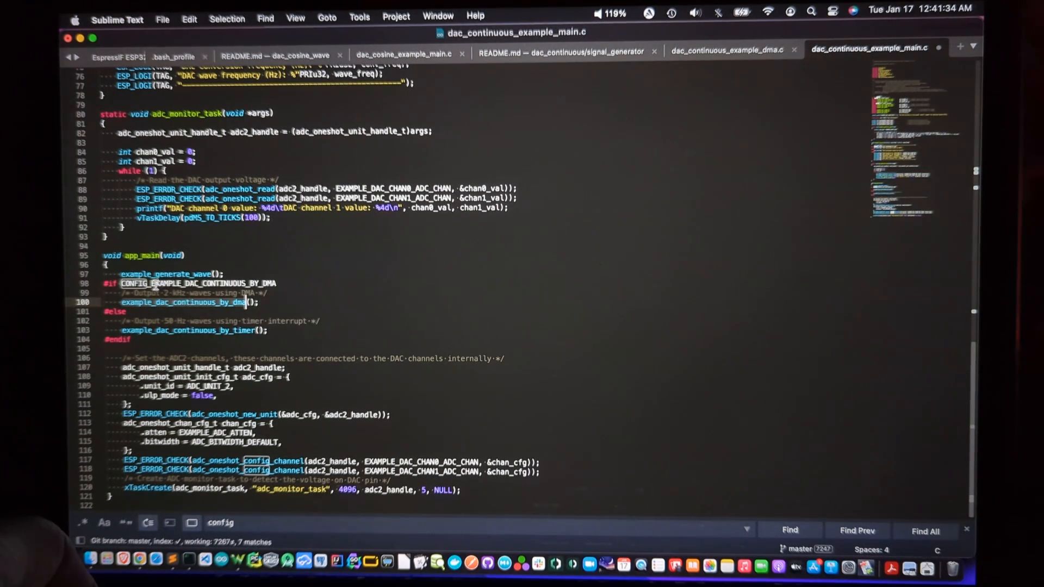
pyautogui.moveTo(170, 274)
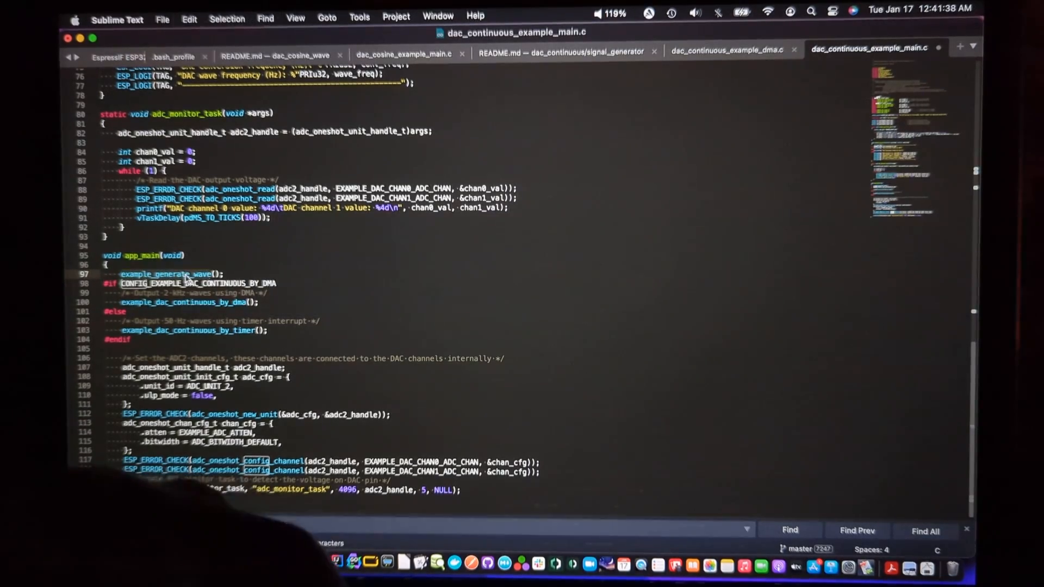
# Search for example_generate_wave to find its definition in dac_continuous_example_main.c.
pyautogui.write('example_generate_wave')
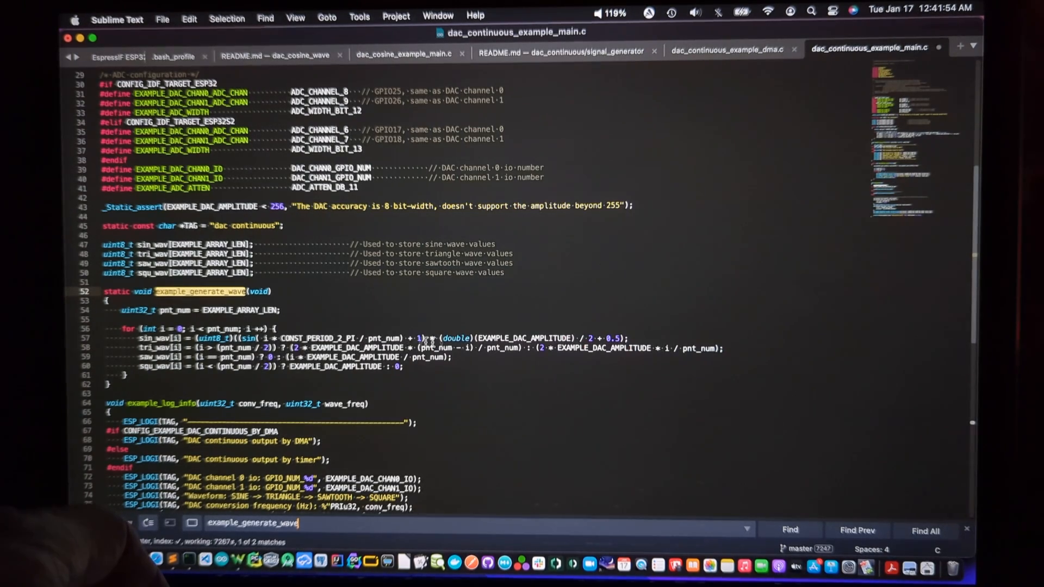
pyautogui.moveTo(291, 374)
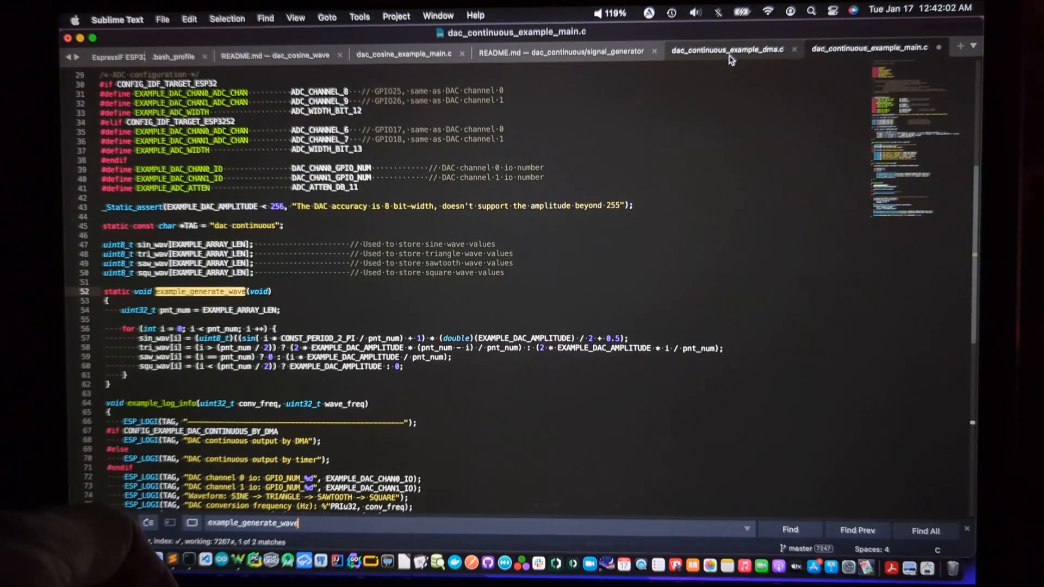
# Open dac_continuous_example_dma.c and scroll through its DMA write task code.
pyautogui.click(726, 48)
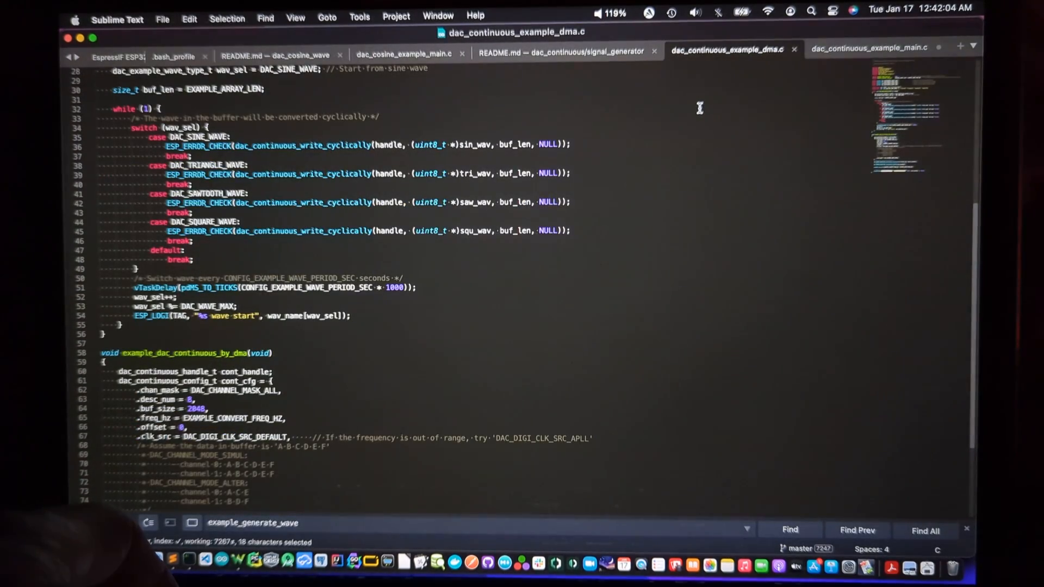
pyautogui.moveTo(401, 162)
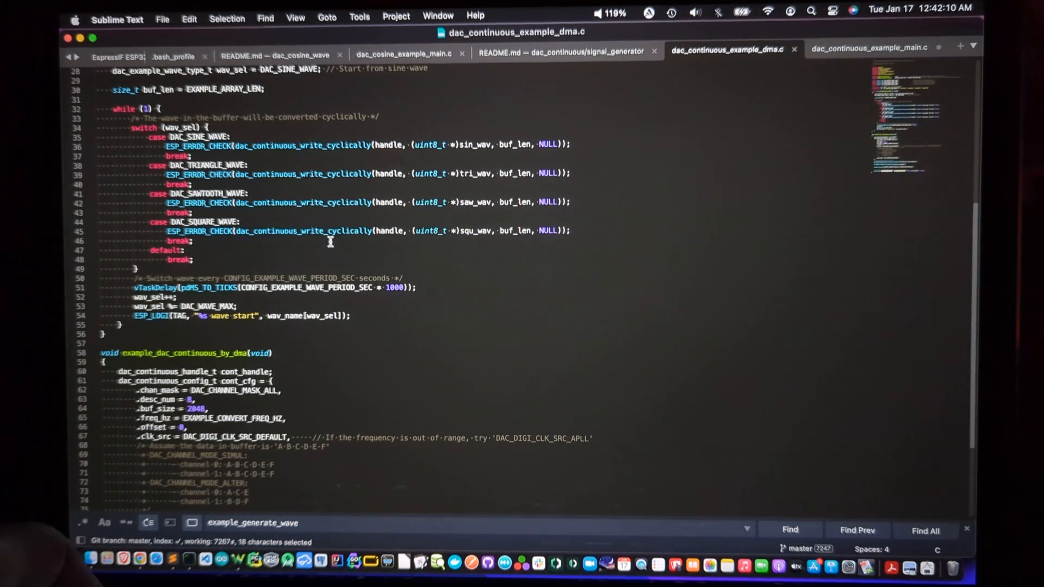
pyautogui.scroll(3)
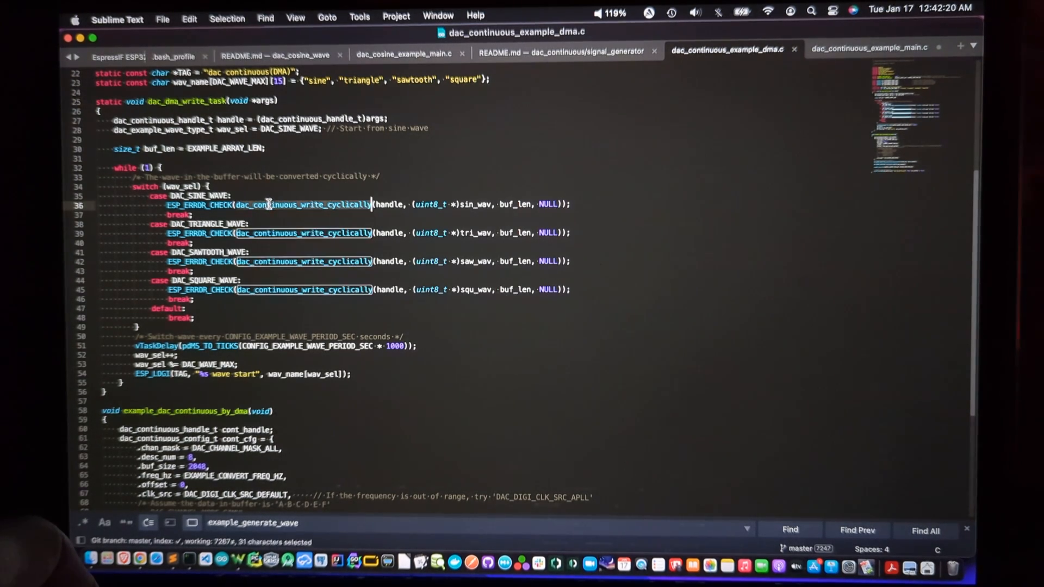
pyautogui.moveTo(352, 212)
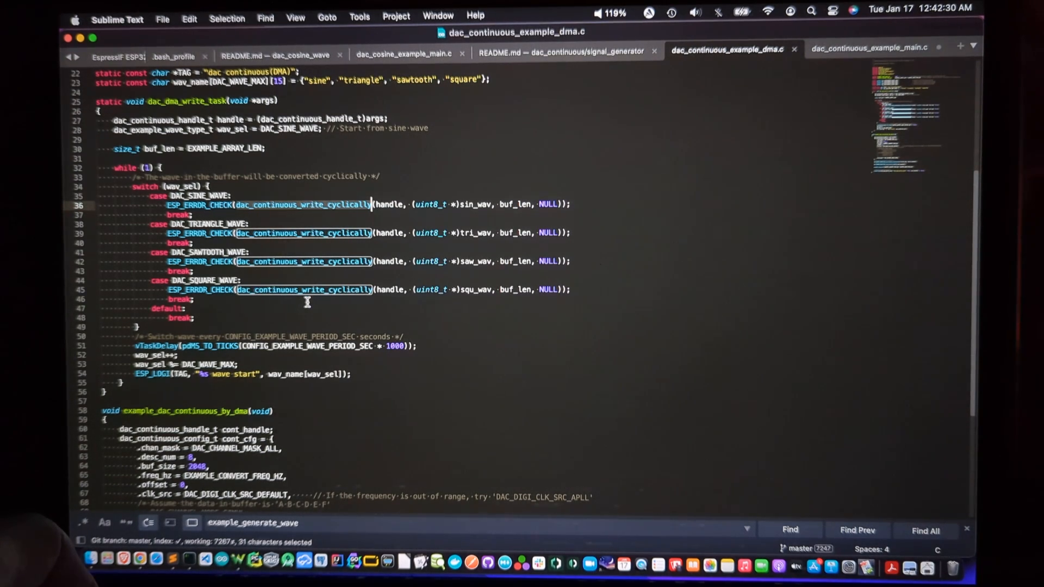
pyautogui.scroll(-3)
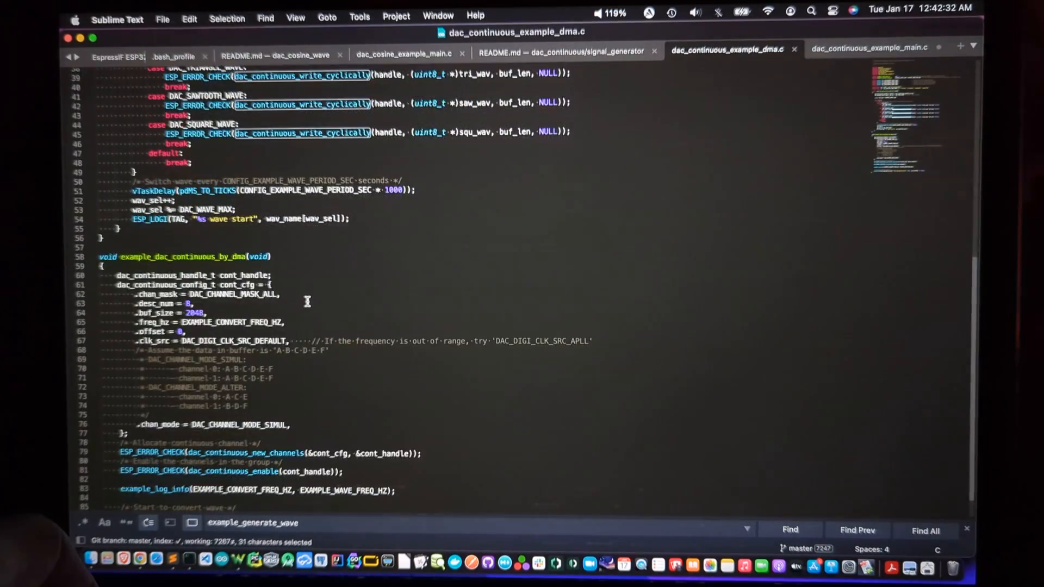
pyautogui.scroll(-3)
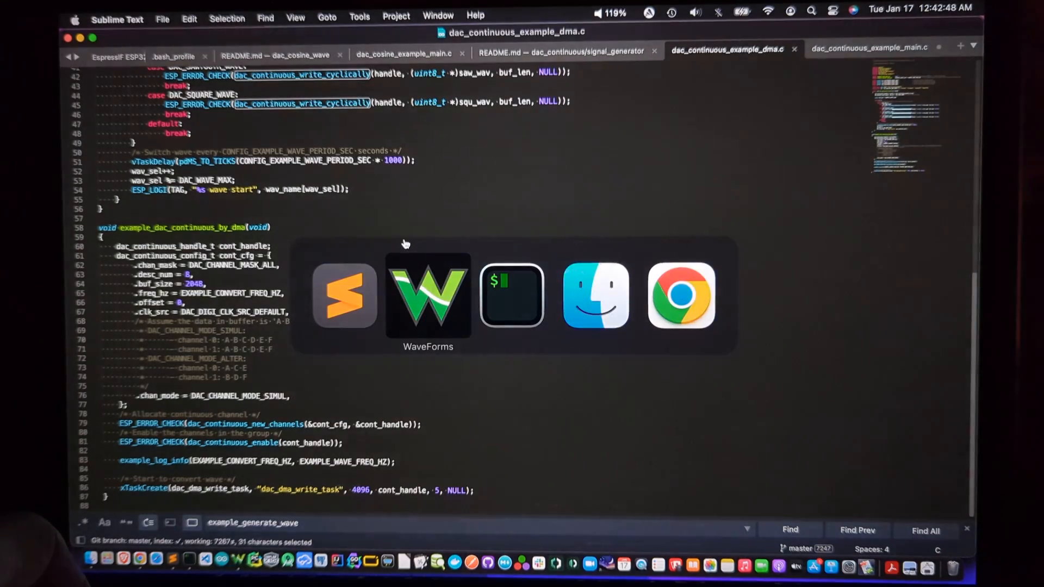
# View the two sine traces in WaveForms, then switch to the iTerm2 terminal.
pyautogui.click(427, 296)
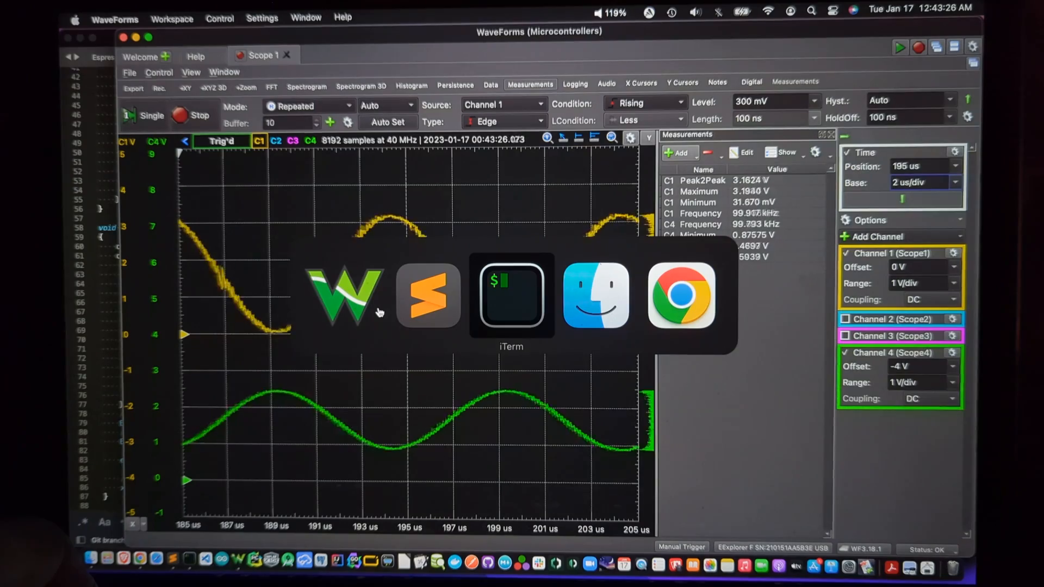
pyautogui.click(511, 296)
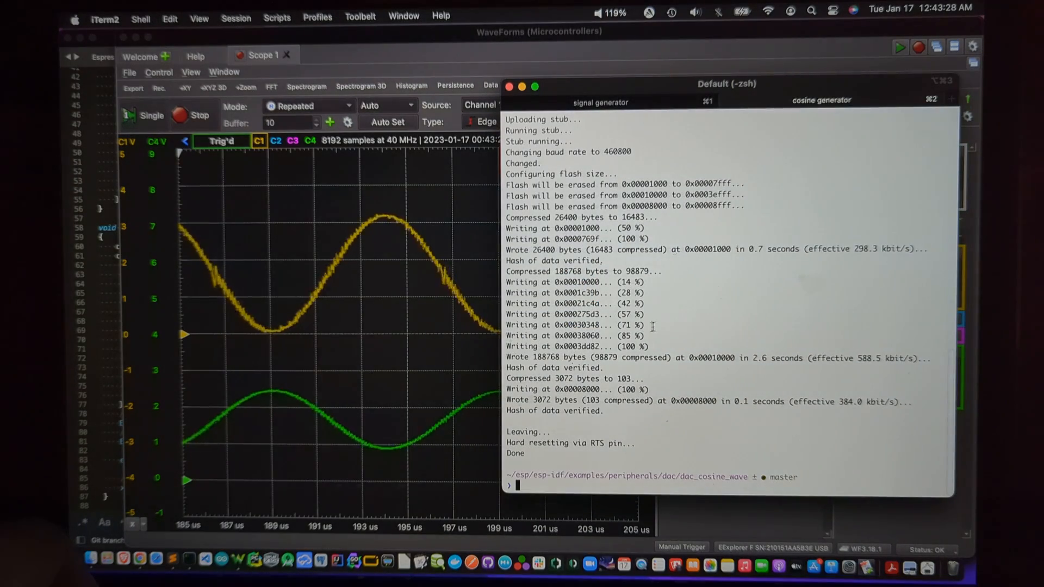